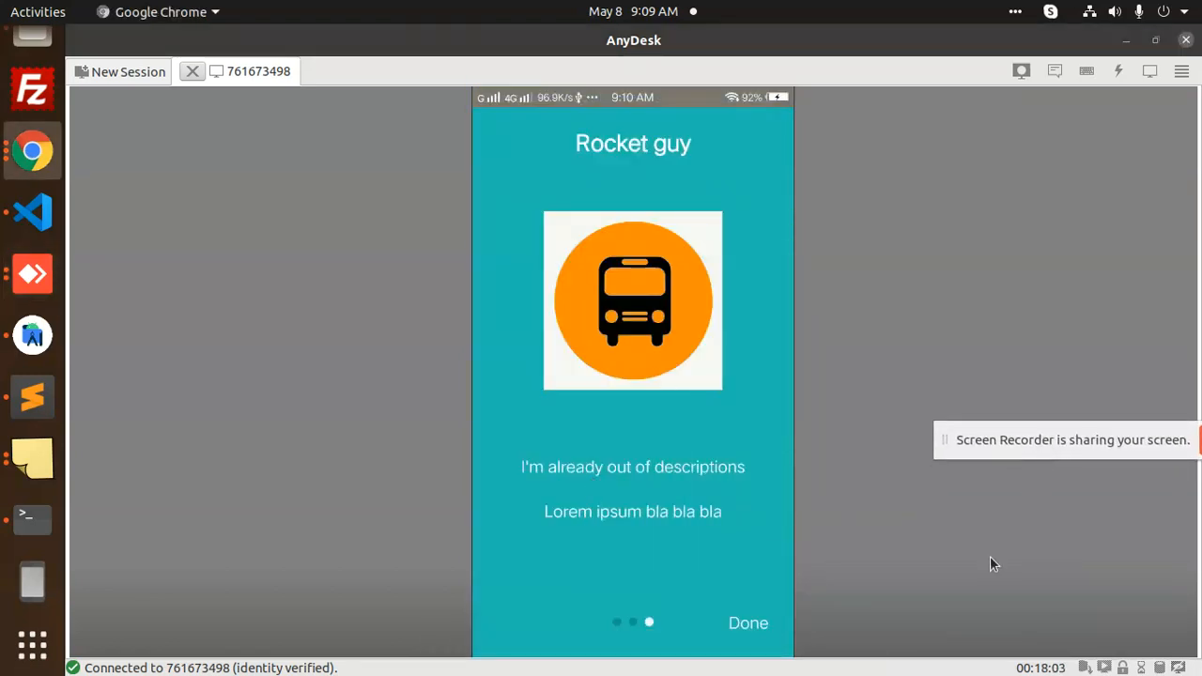
Tap Done on the phone's last slide, then Show Intro Slider Again to reopen the Calling slide.
click(747, 623)
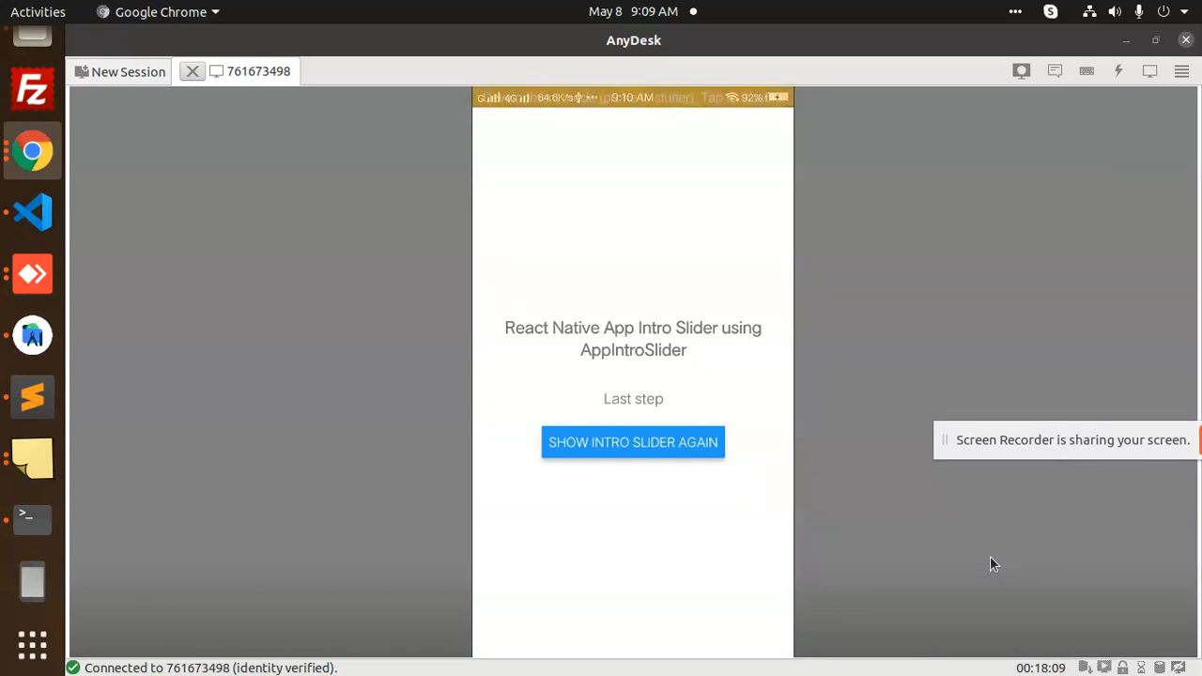
mouse_move(653, 365)
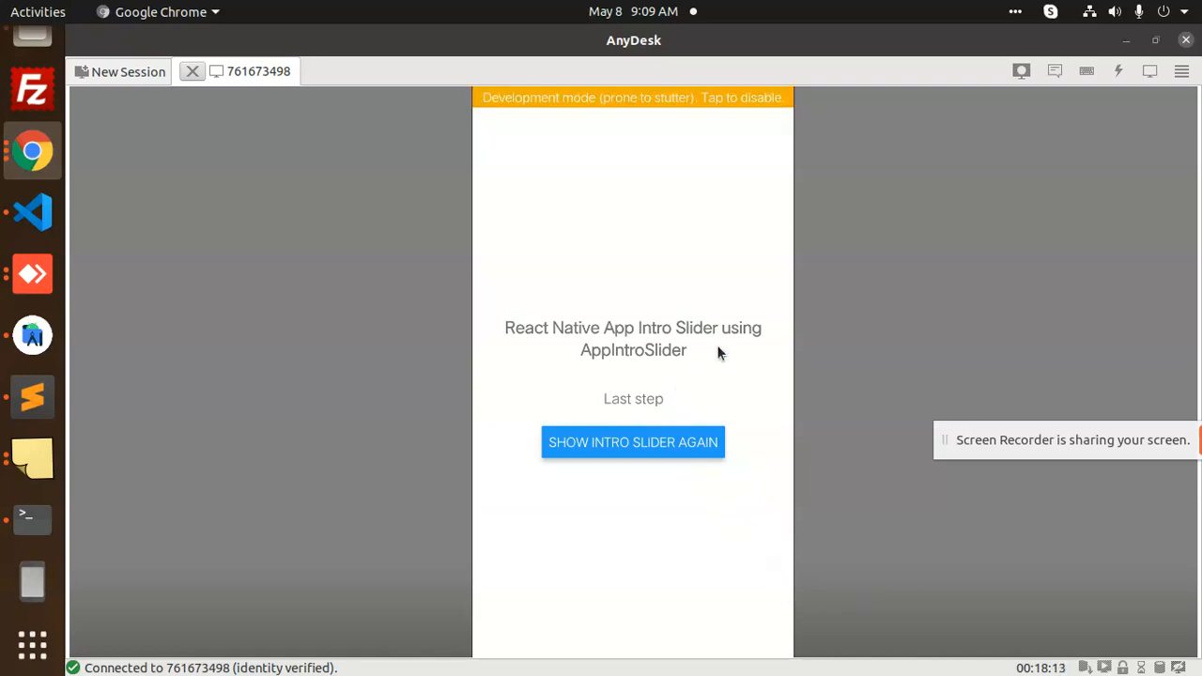
click(633, 443)
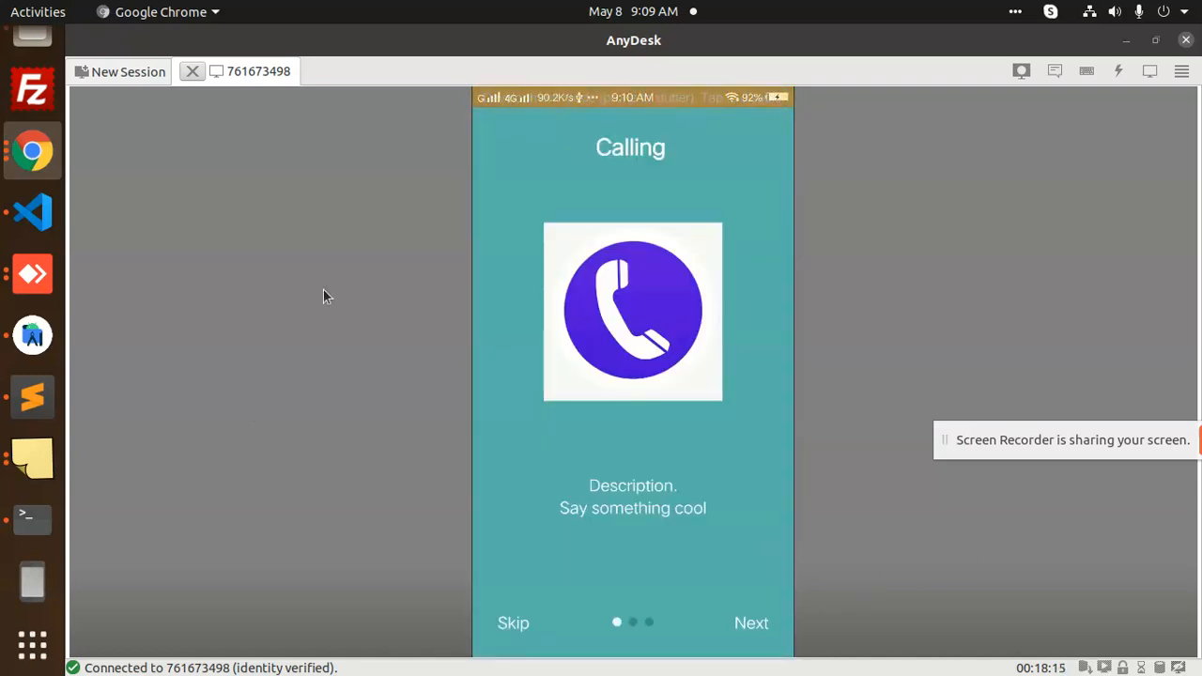
mouse_move(714, 415)
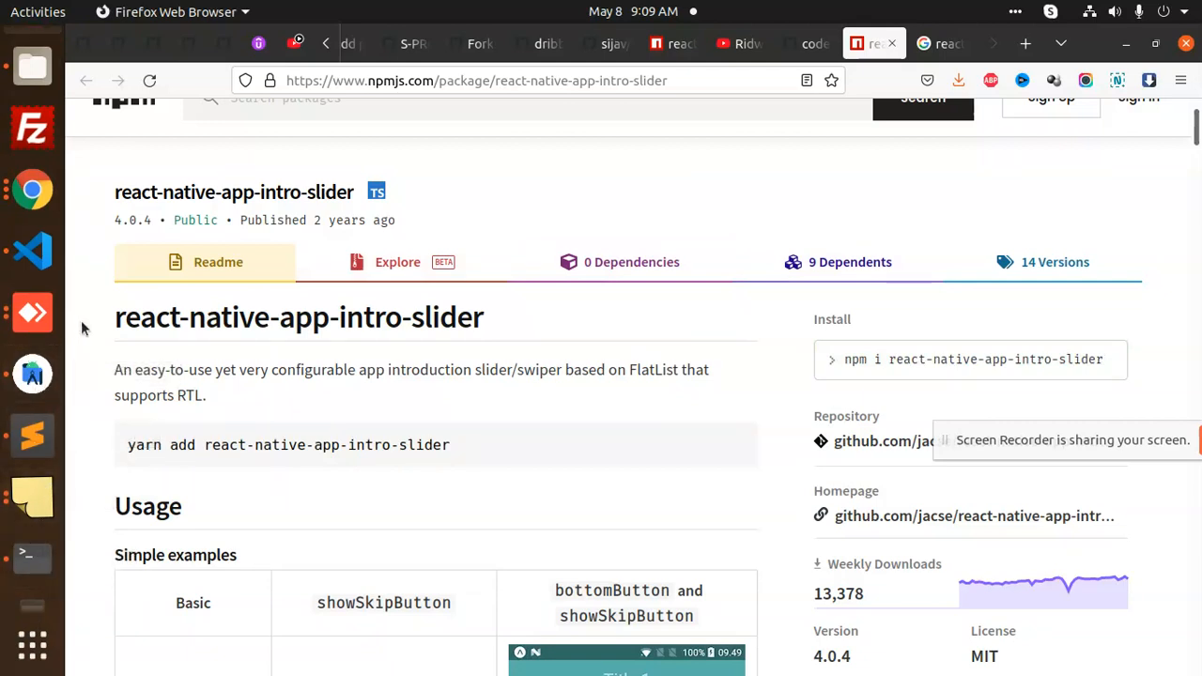
mouse_move(32, 252)
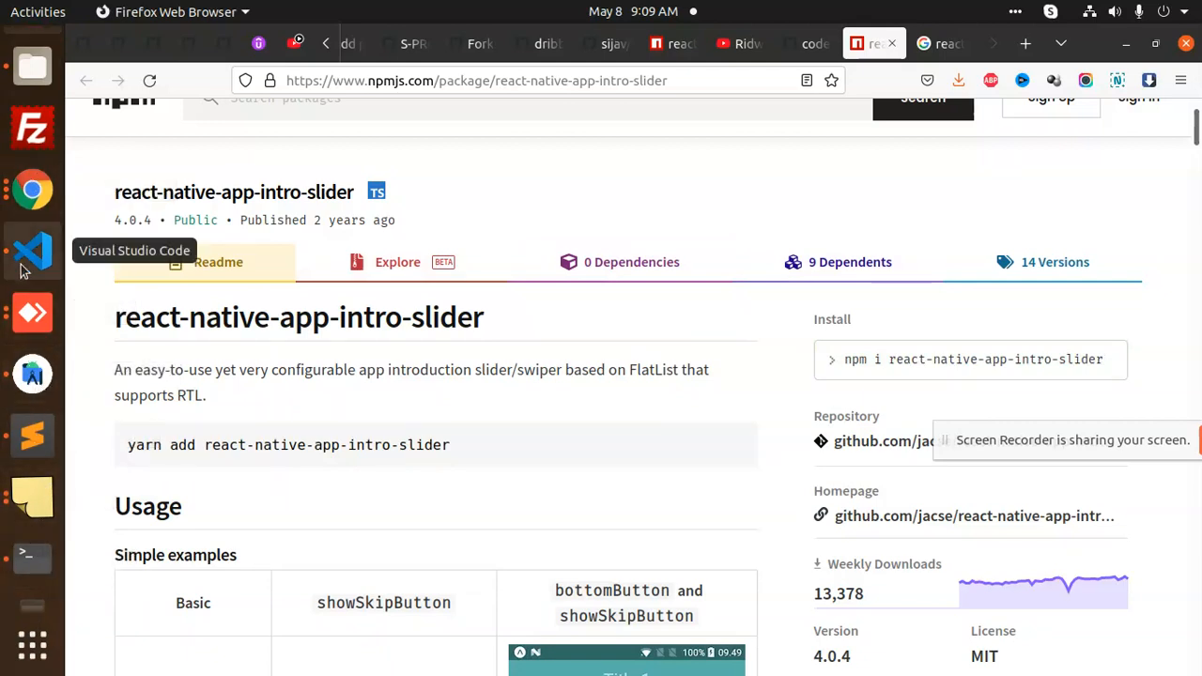
Switch from the npm page to the ReactNativeProjects folder in Files.
click(32, 498)
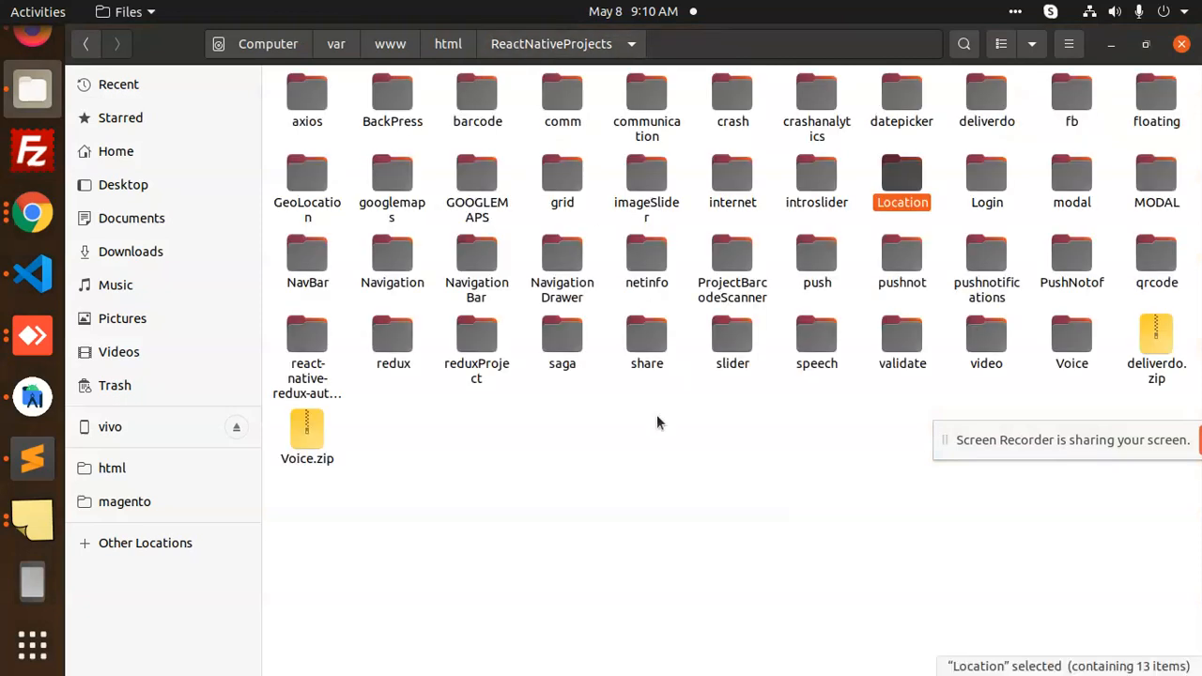
Run npx react-native init intro in Terminal to create the intro project.
click(32, 578)
text(npx react-native init firstapp)
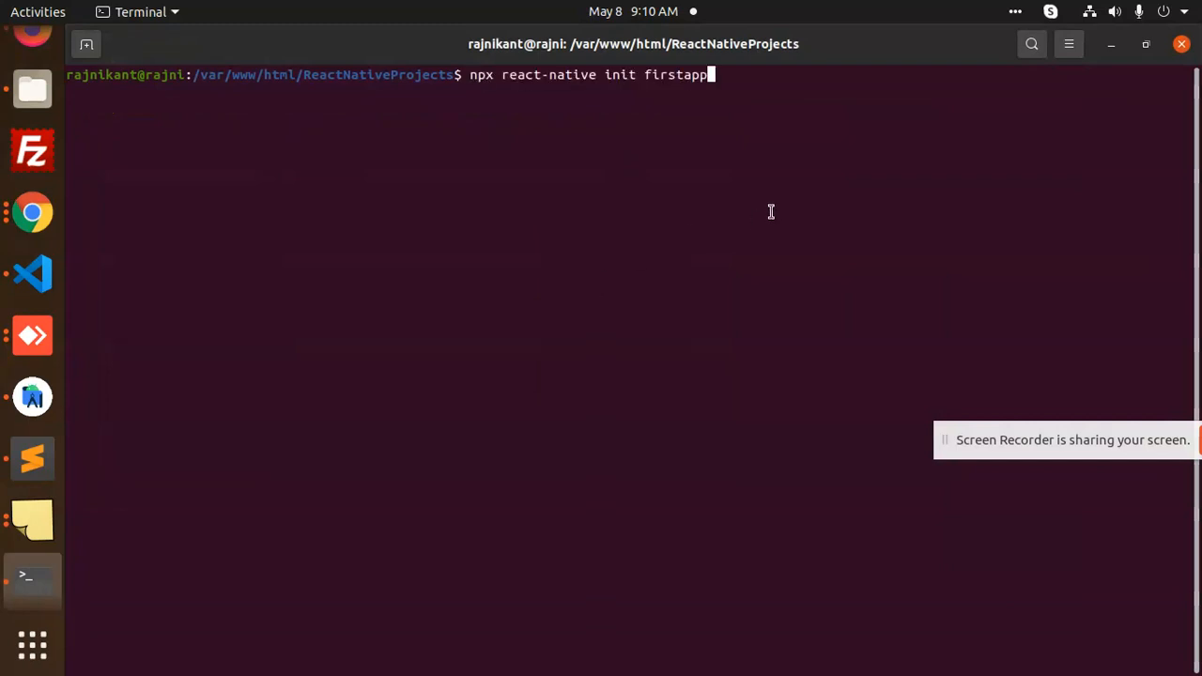
key(BackSpace)
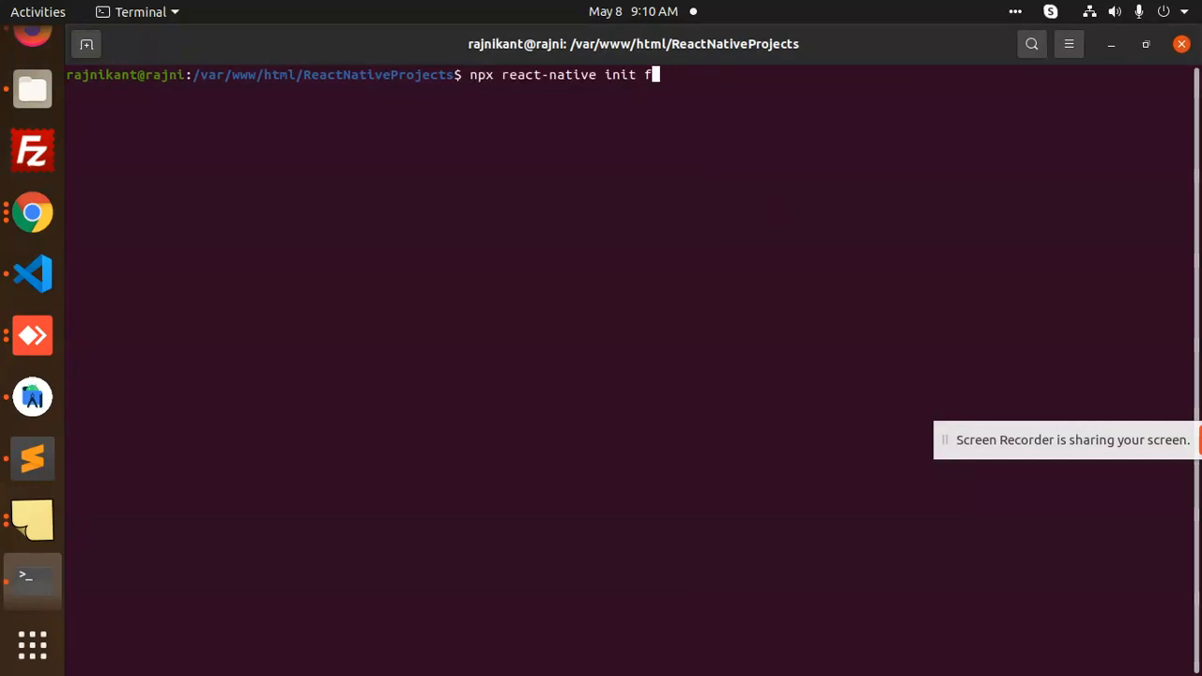
text(ntro-slider)
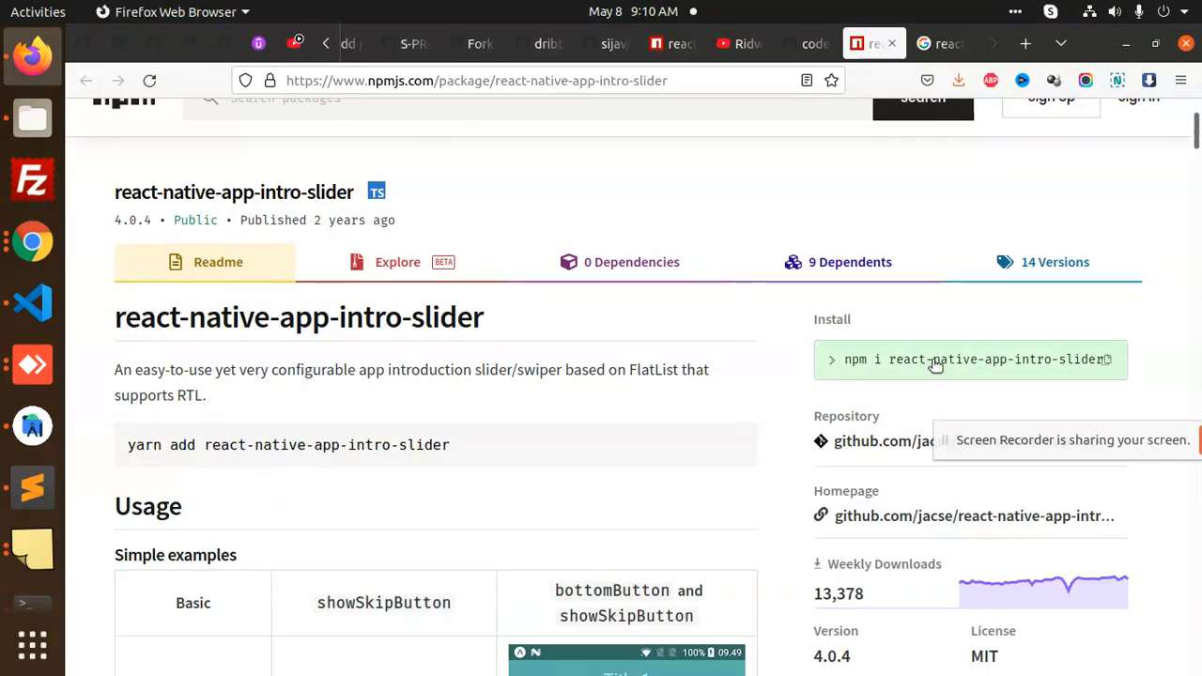
Enter the intro folder and run npm i react-native-app-intro-slider.
click(32, 301)
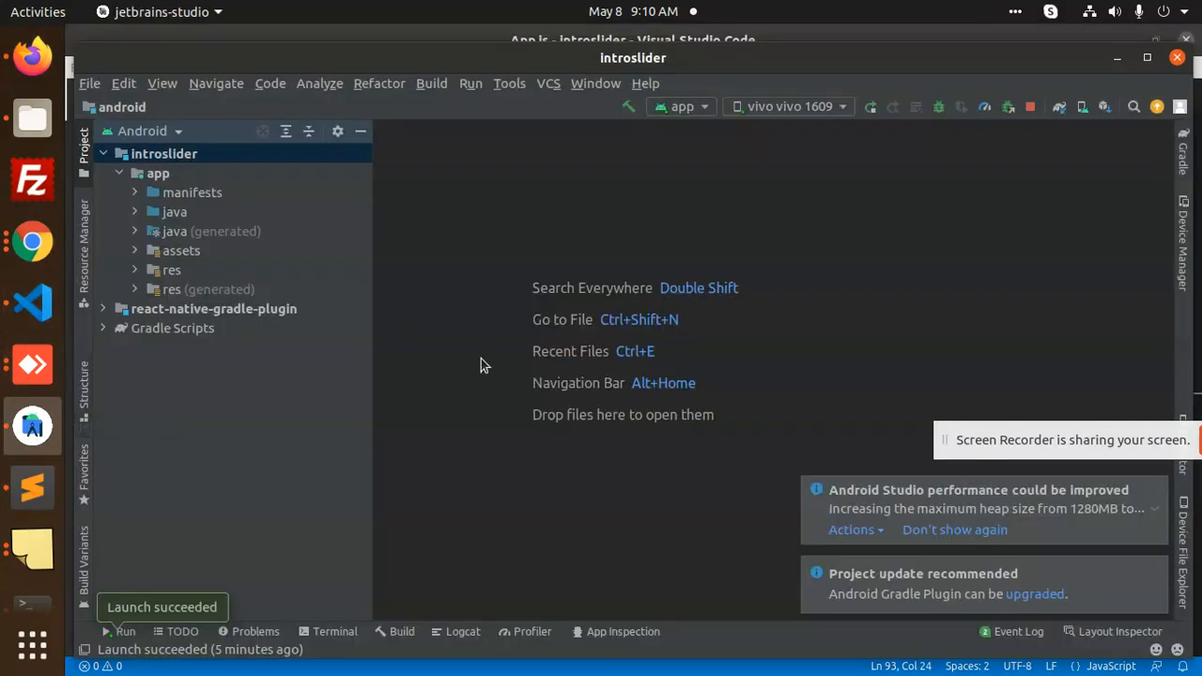
click(32, 514)
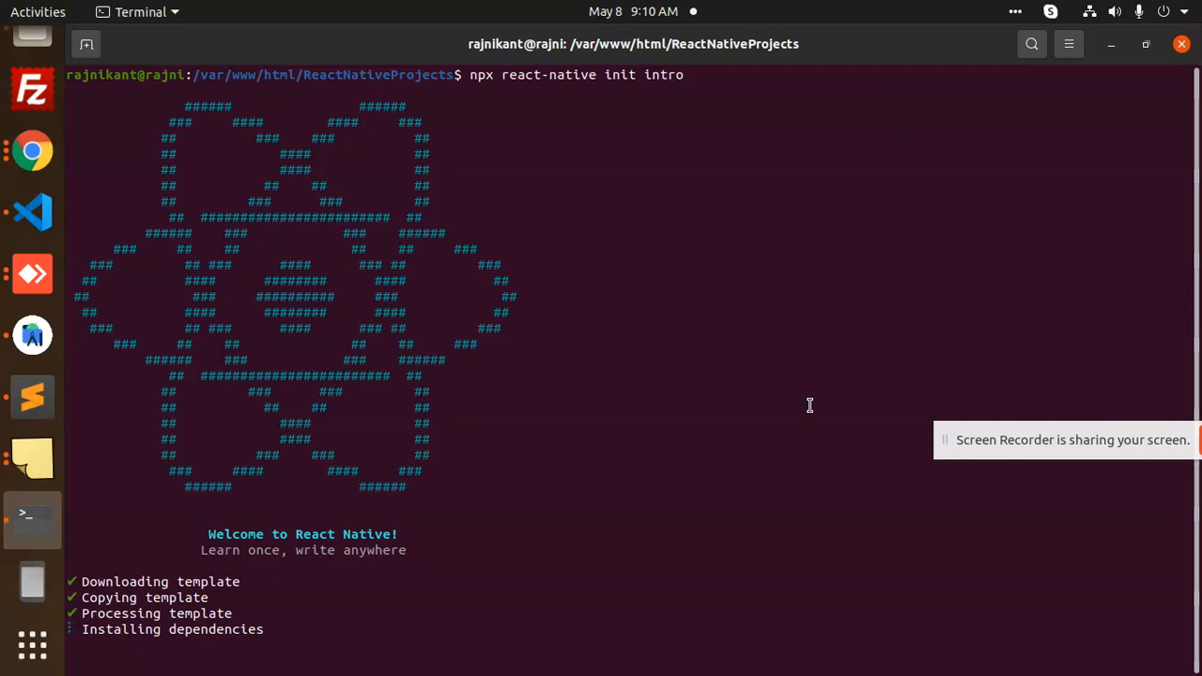
mouse_move(809, 402)
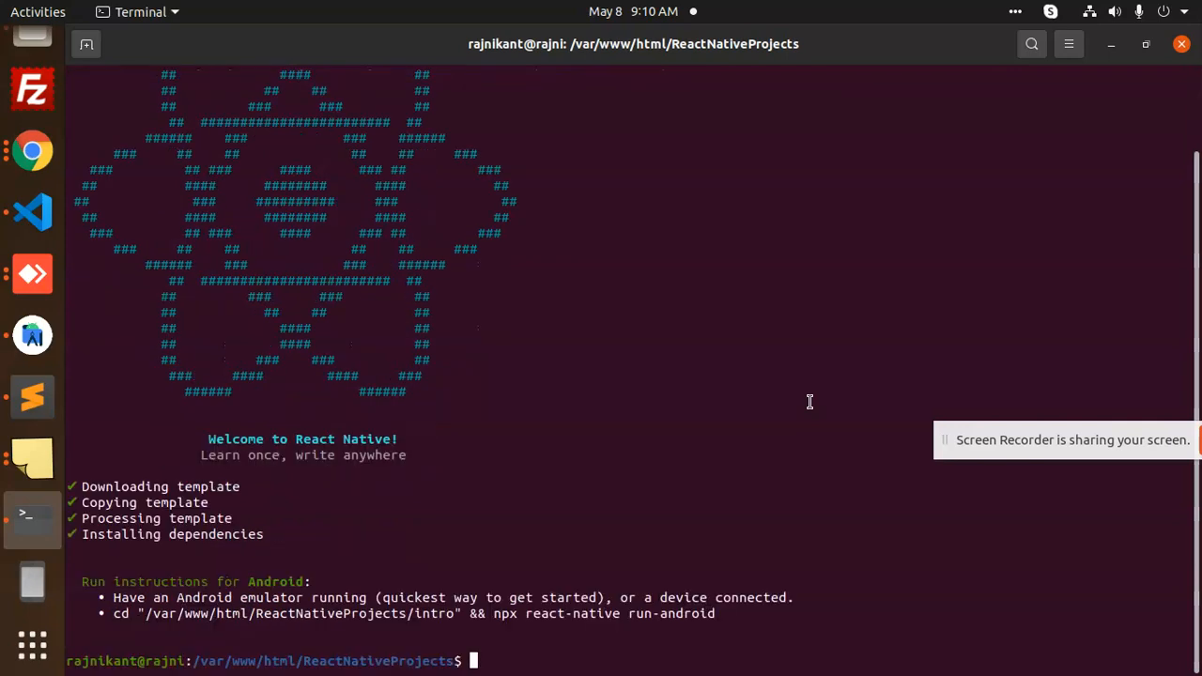
text(cd)
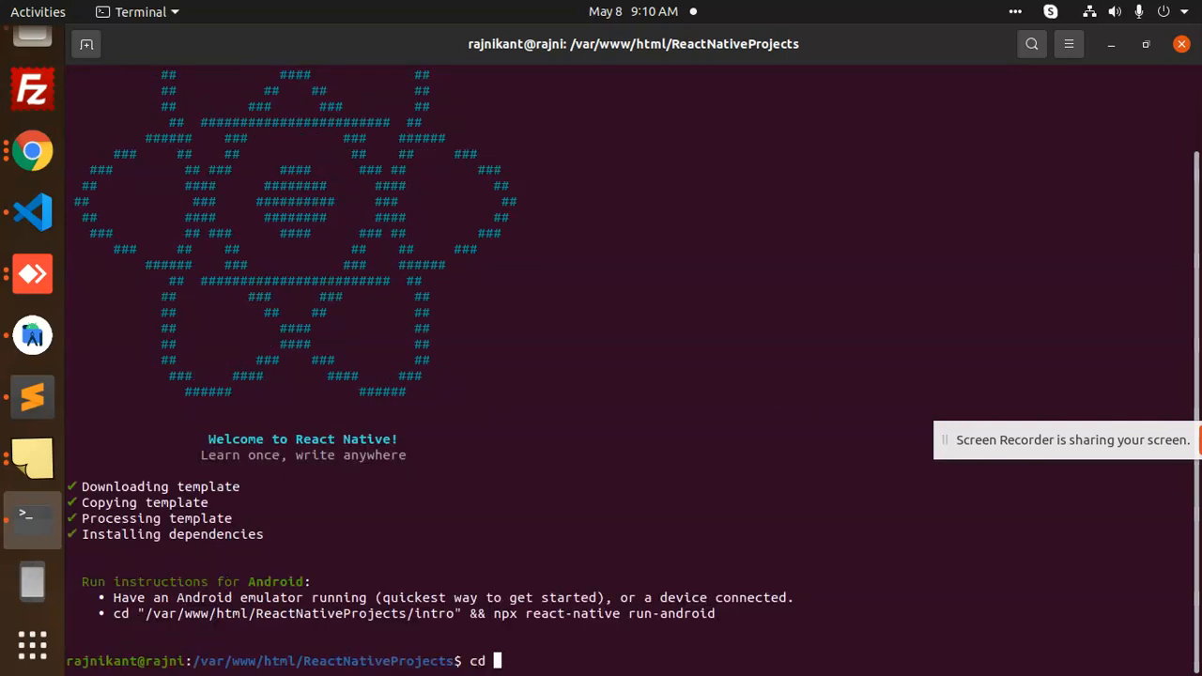
text(intro)
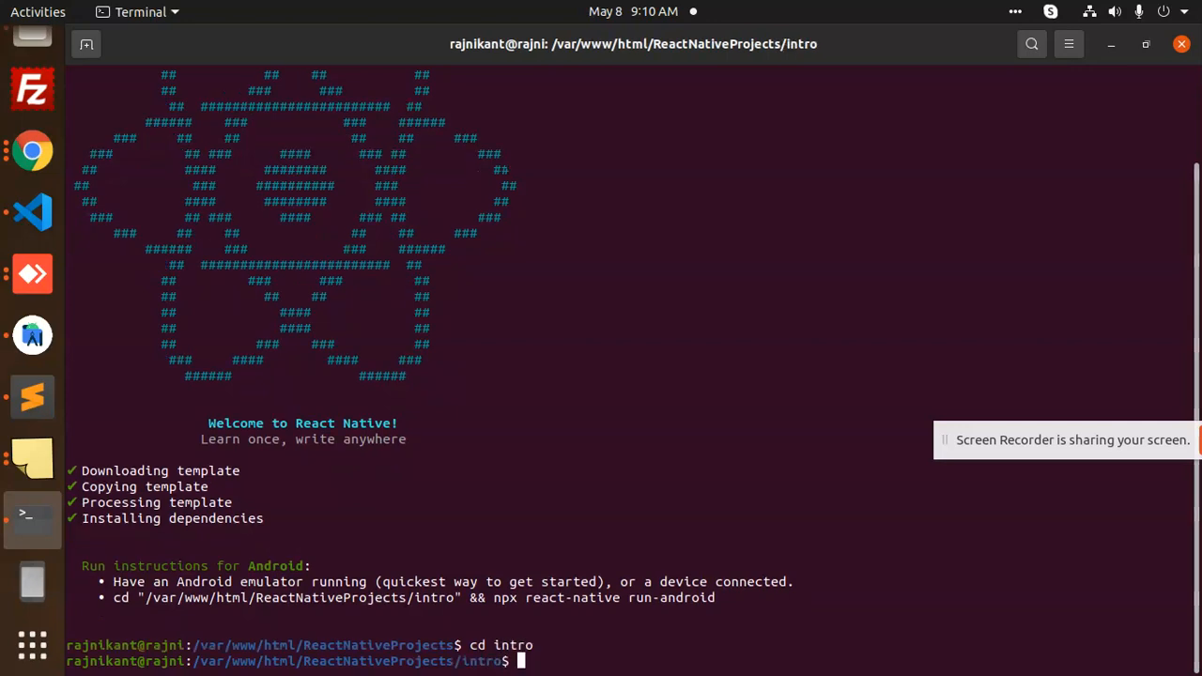
text(npm i react-native-app-intro-slider)
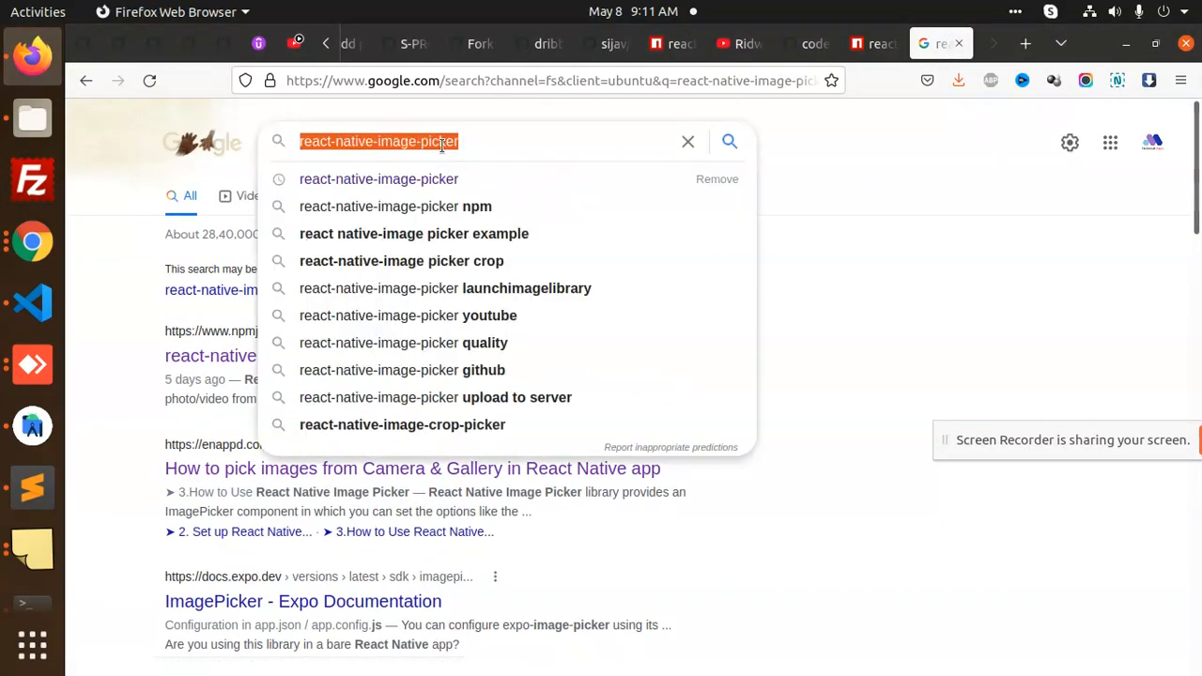
Search react native vector icons, open its npm page and select the react-native link command.
text(react)
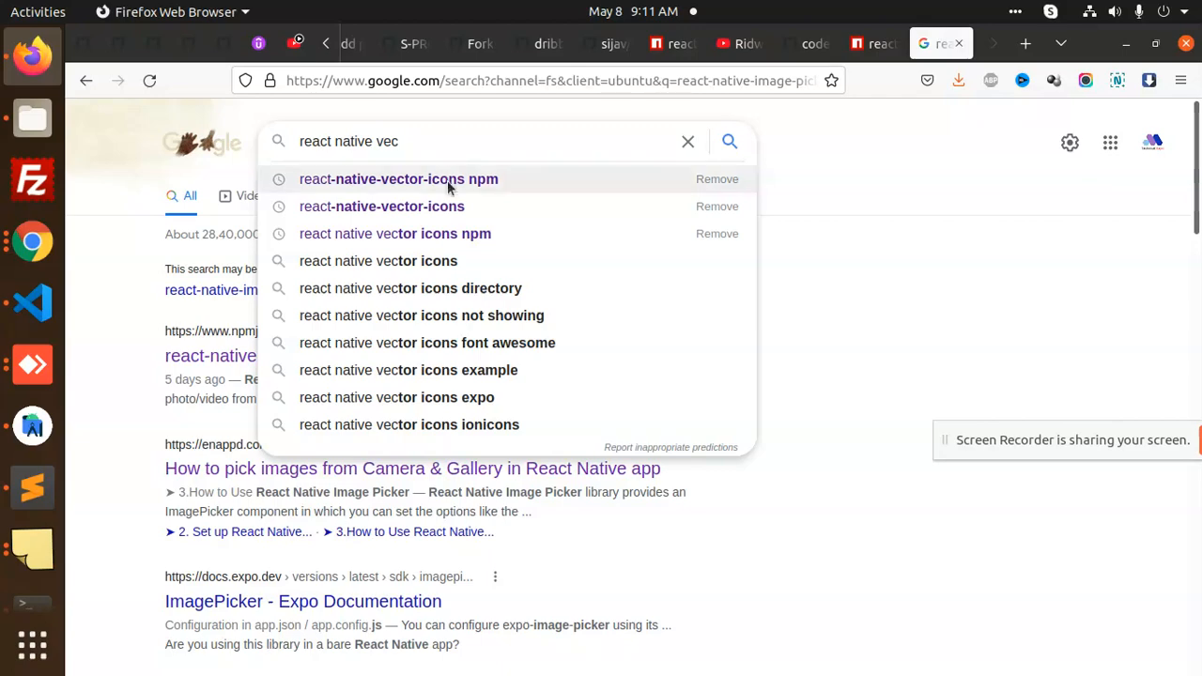
click(398, 178)
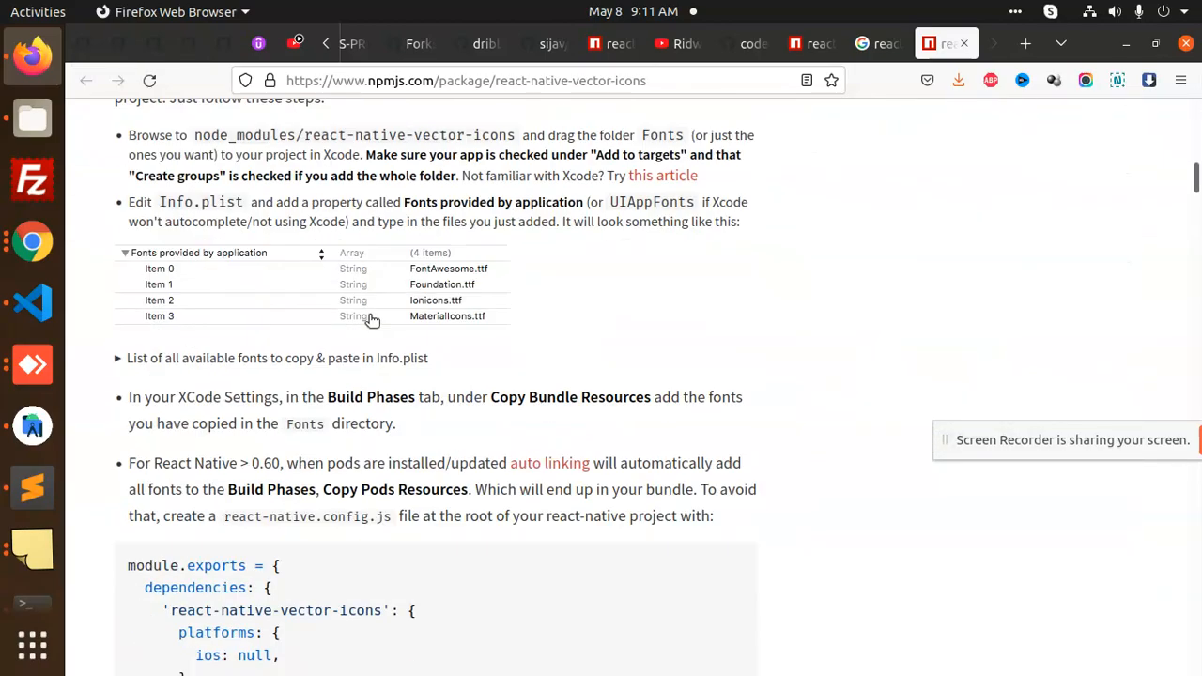
scroll(down, 3)
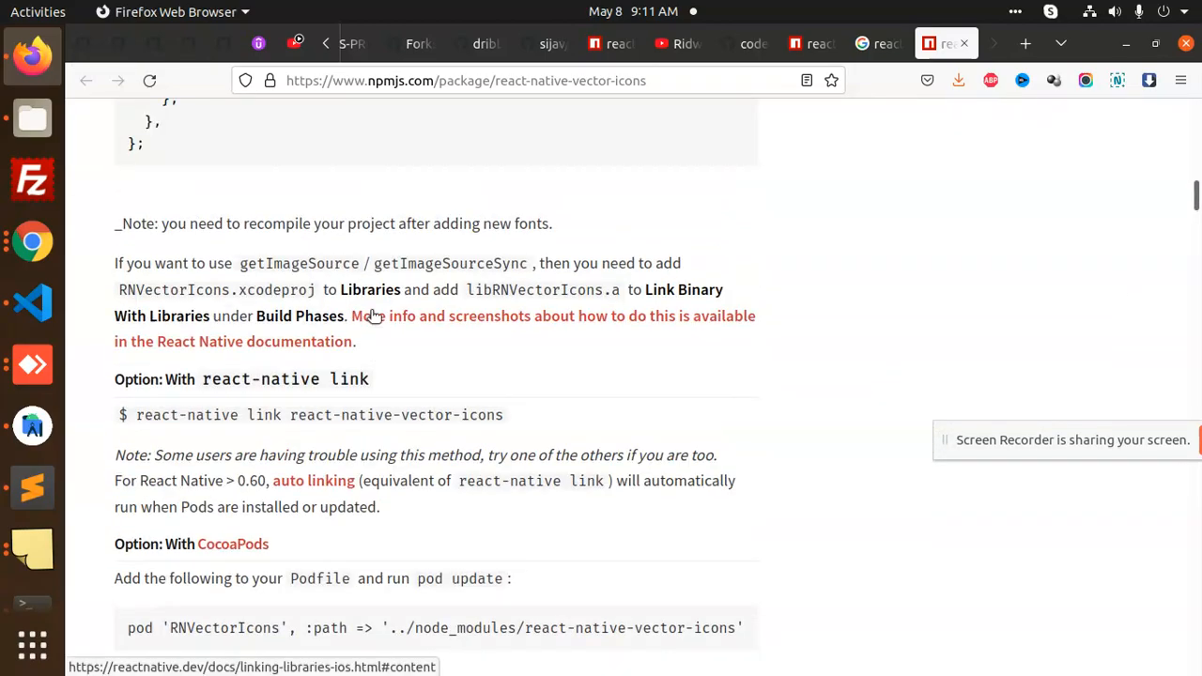
scroll(down, 3)
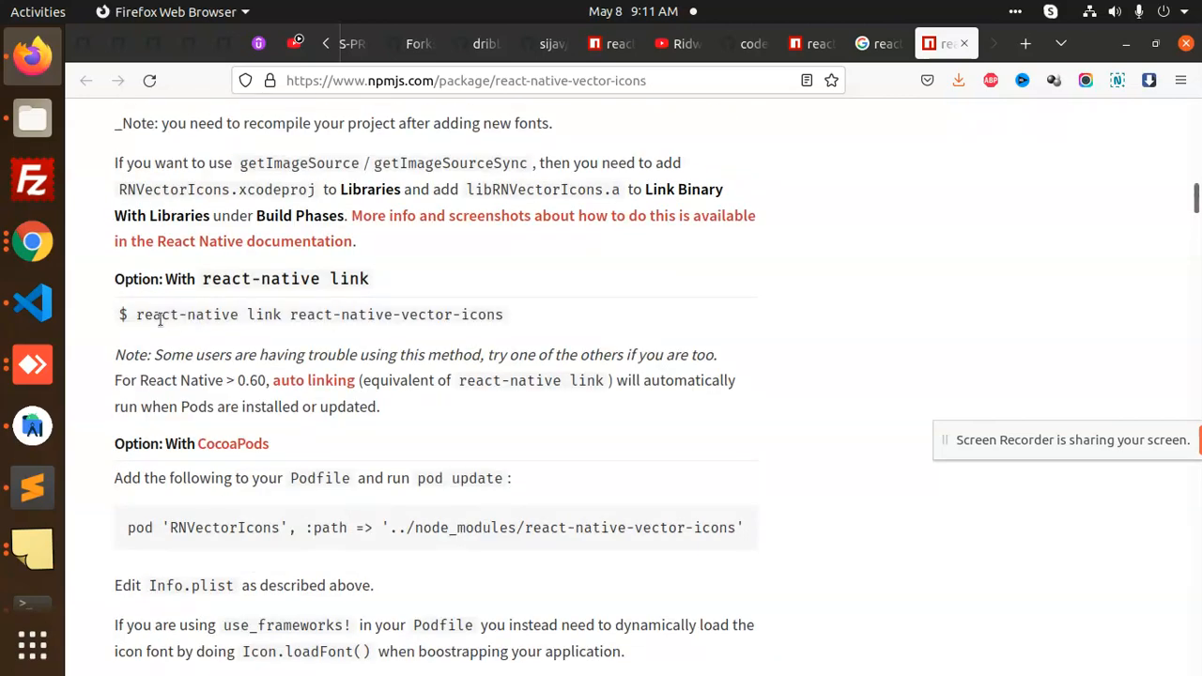
double_click(319, 315)
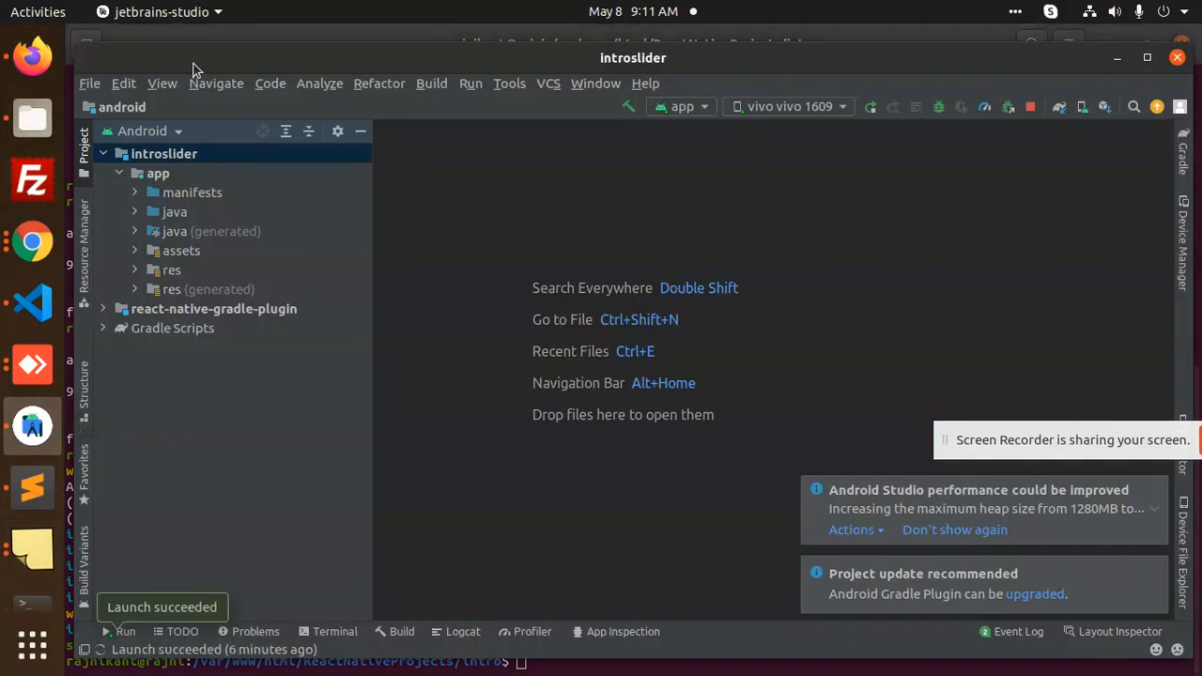
Open intro/android in Android Studio and terminate the still-running app process.
click(90, 83)
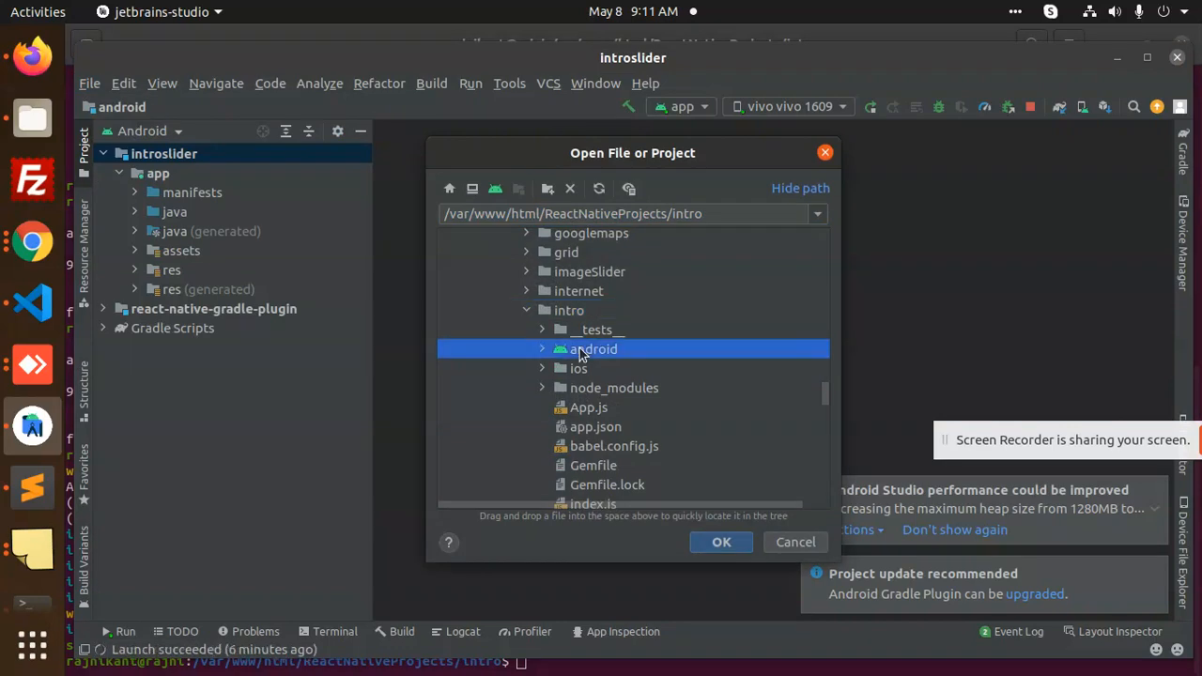
click(721, 541)
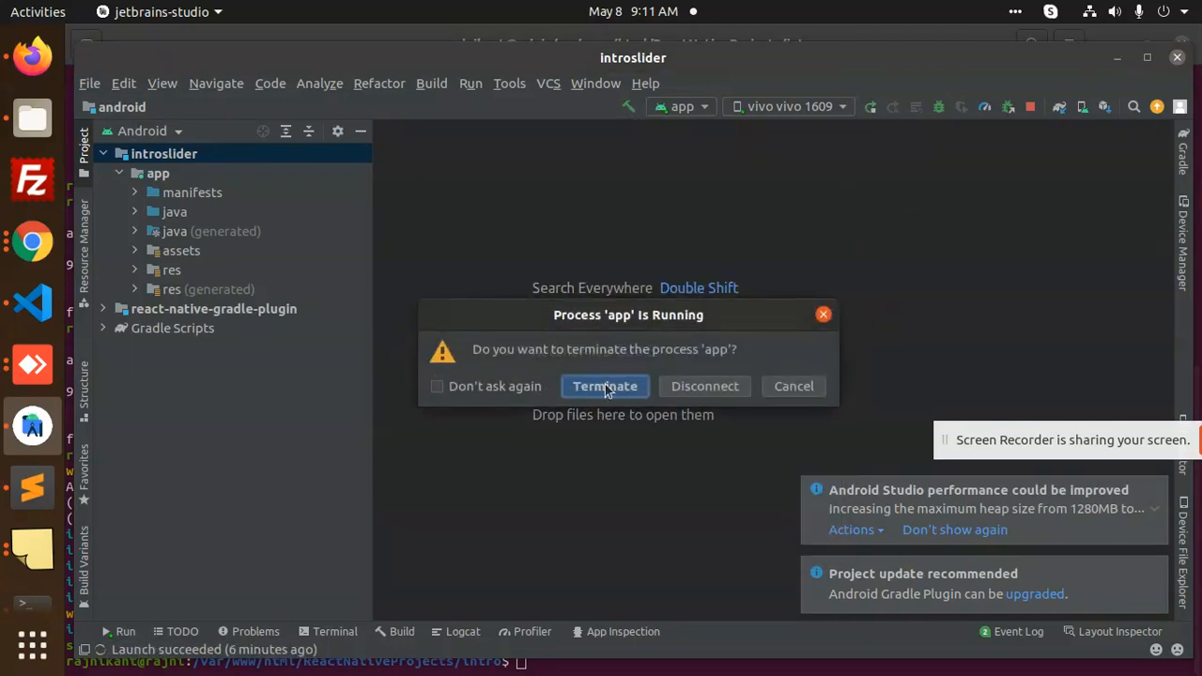
click(605, 386)
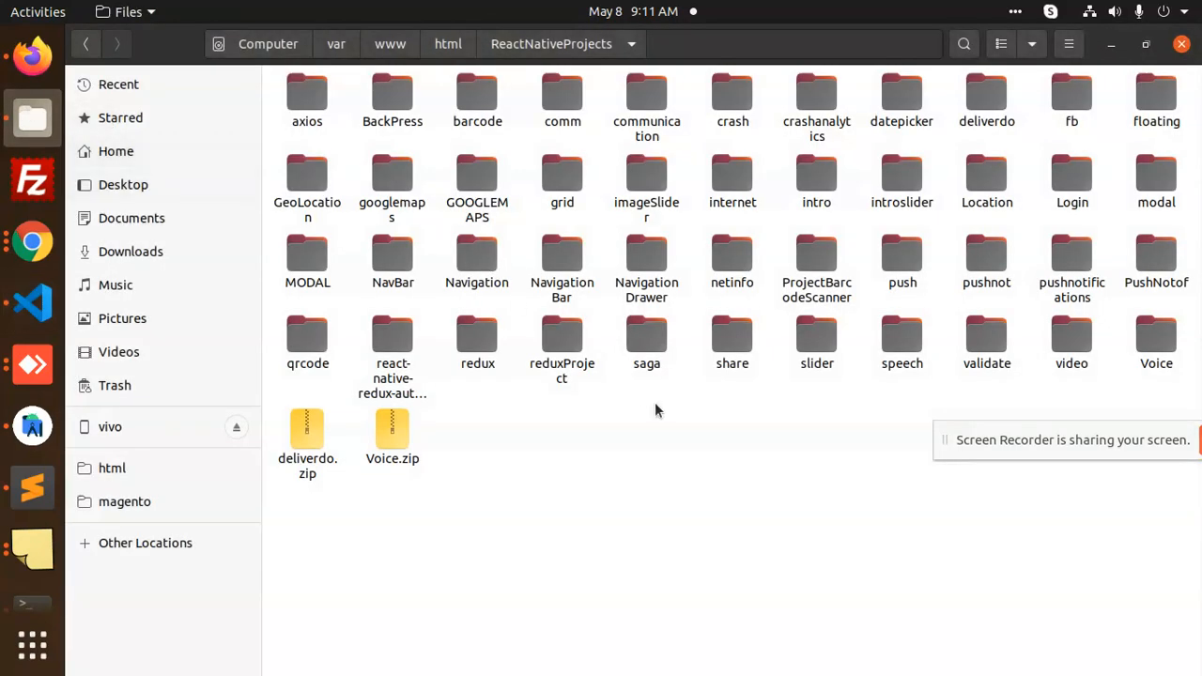
mouse_move(1032, 301)
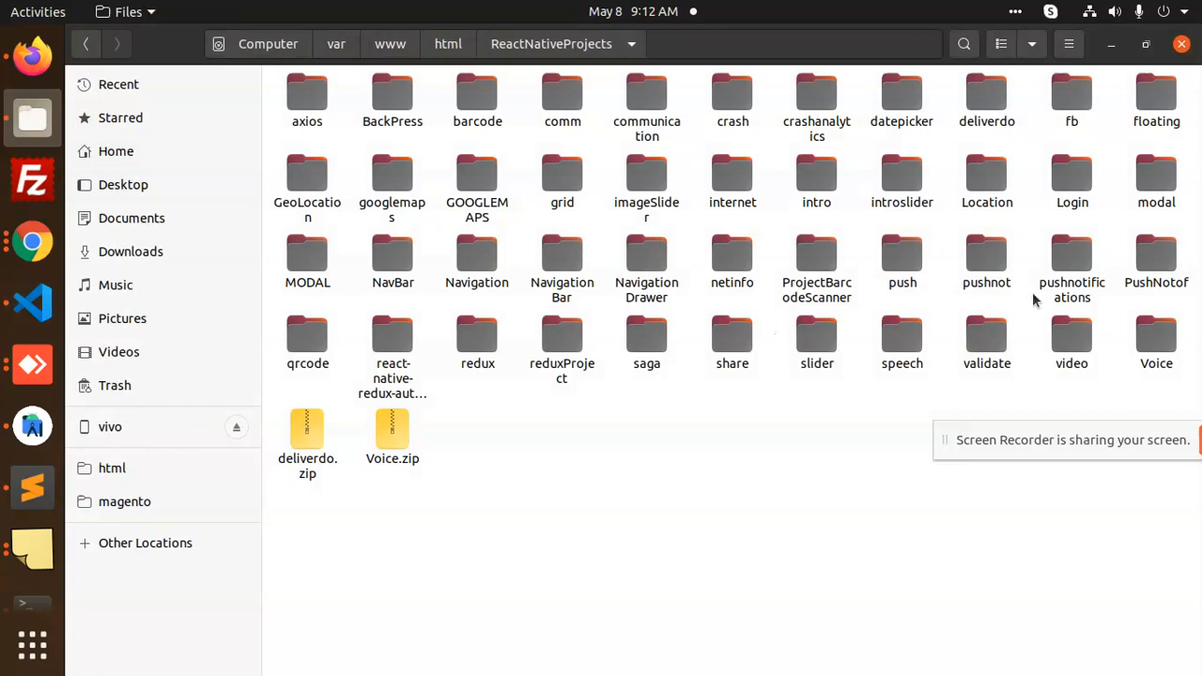
mouse_move(723, 247)
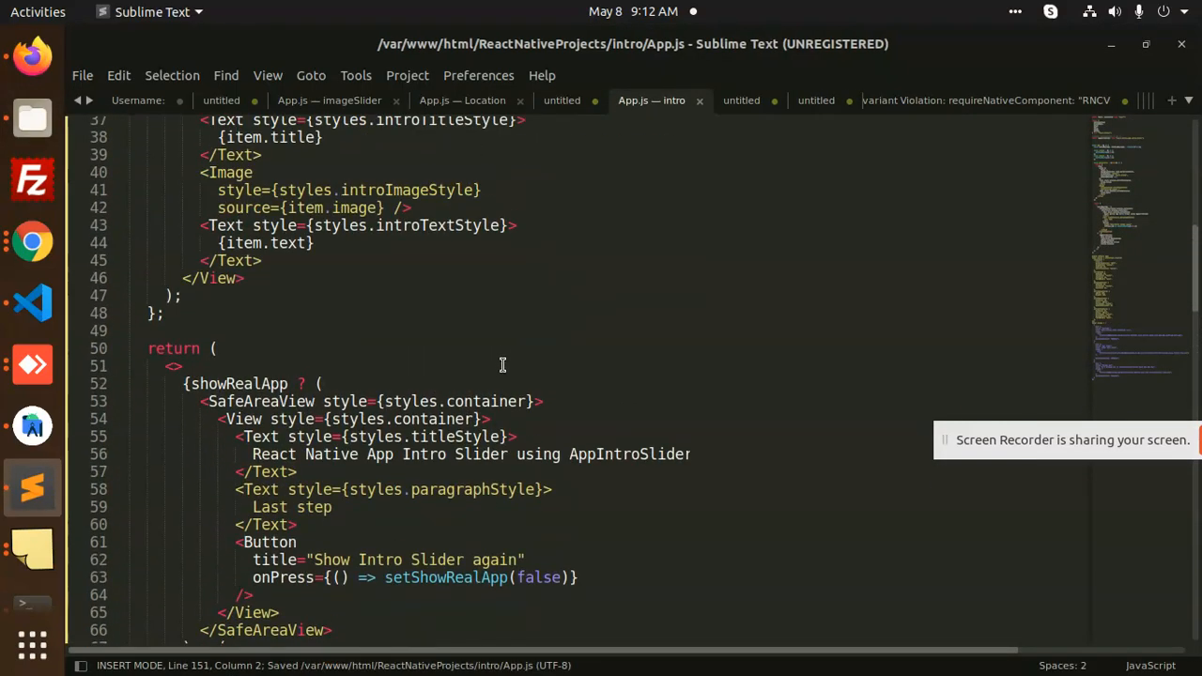
Scroll App.js up to the return block with the Show Intro Slider again Button.
scroll(up, 3)
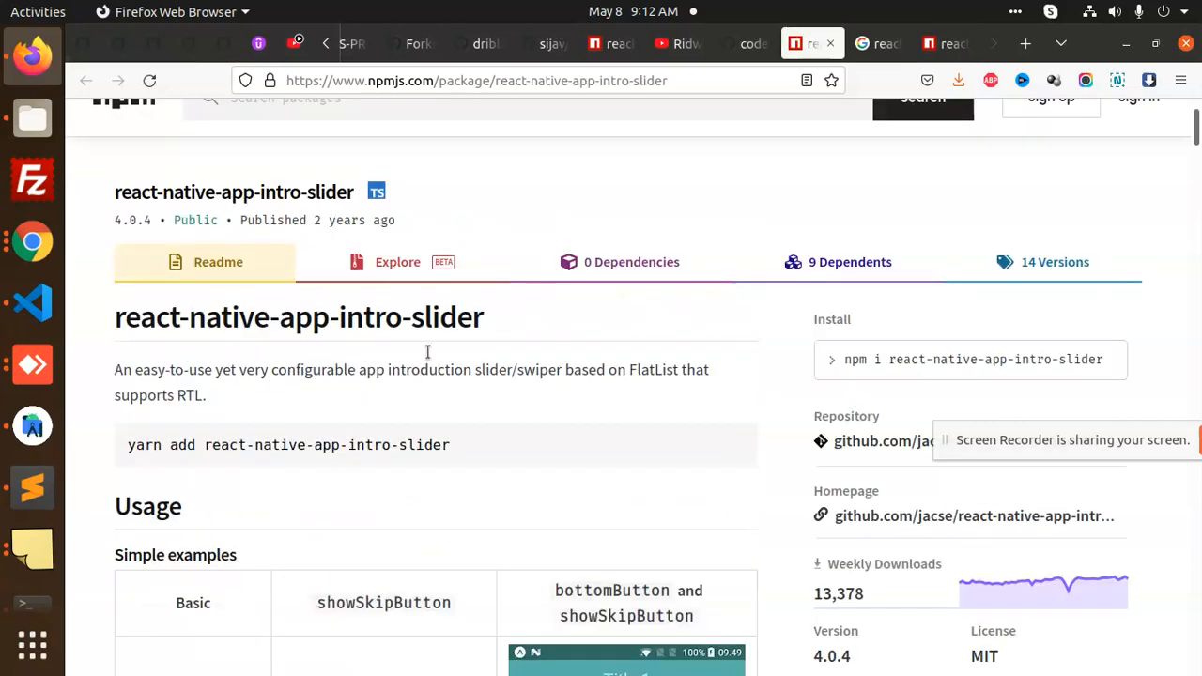
Scroll the npm page to the Usage example, highlighting showRealApp and styles.title in the code.
scroll(down, 3)
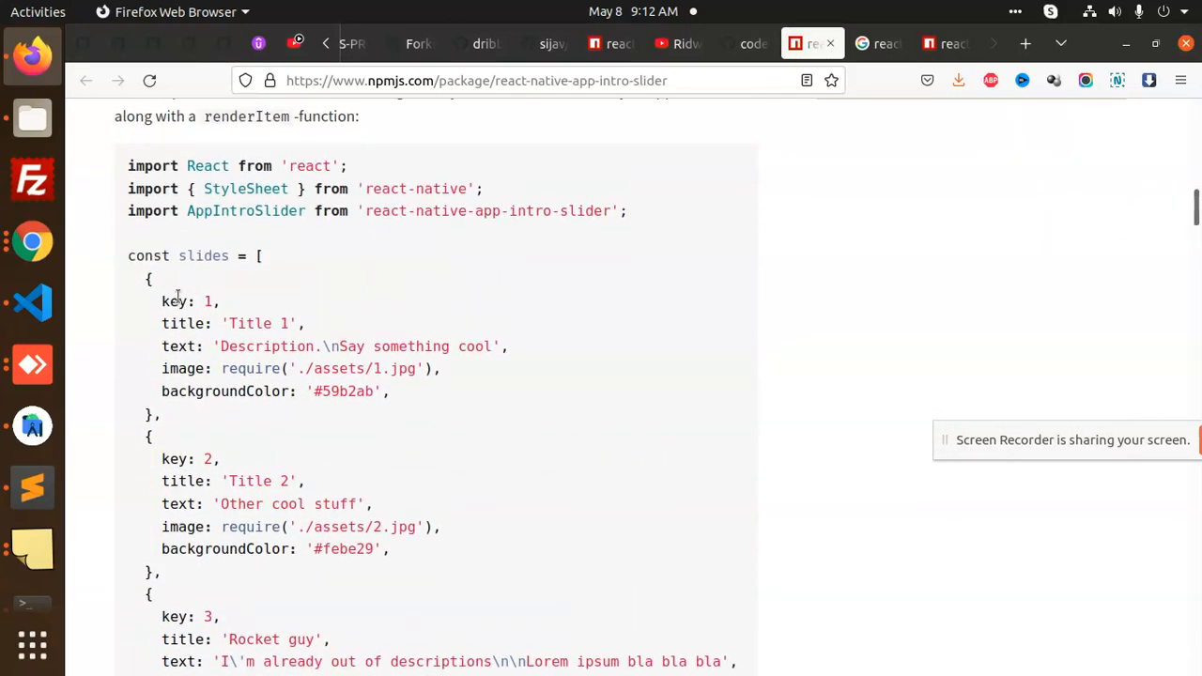
scroll(down, 3)
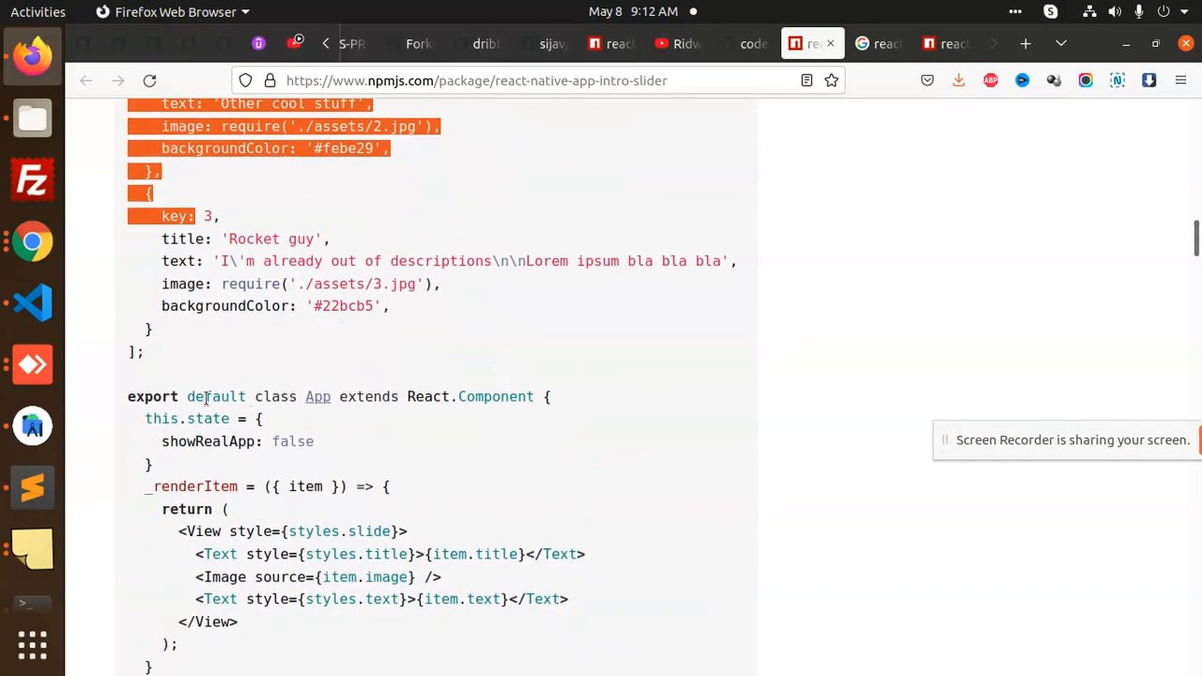
scroll(down, 3)
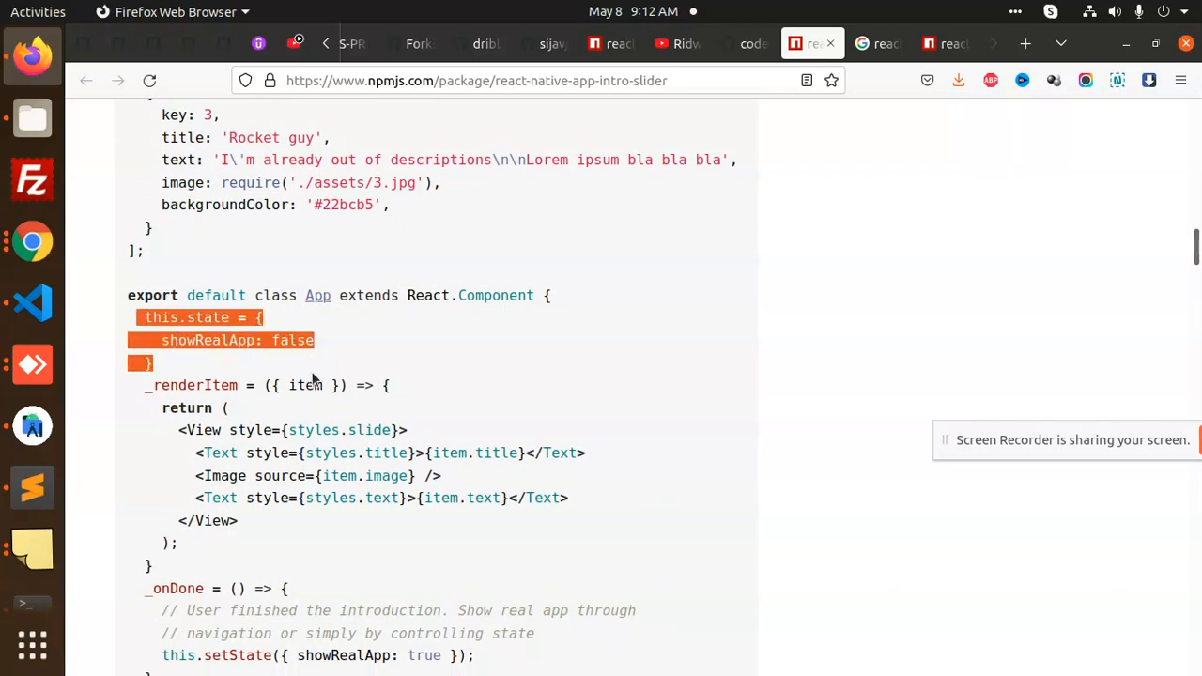
double_click(206, 339)
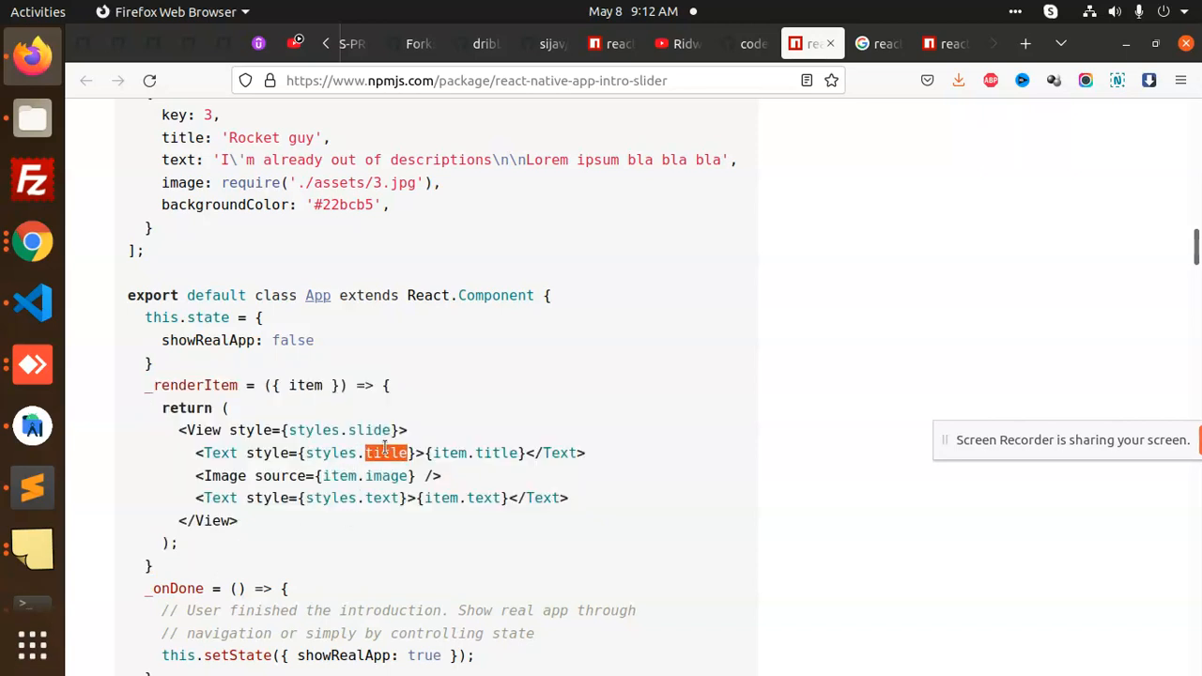
double_click(385, 475)
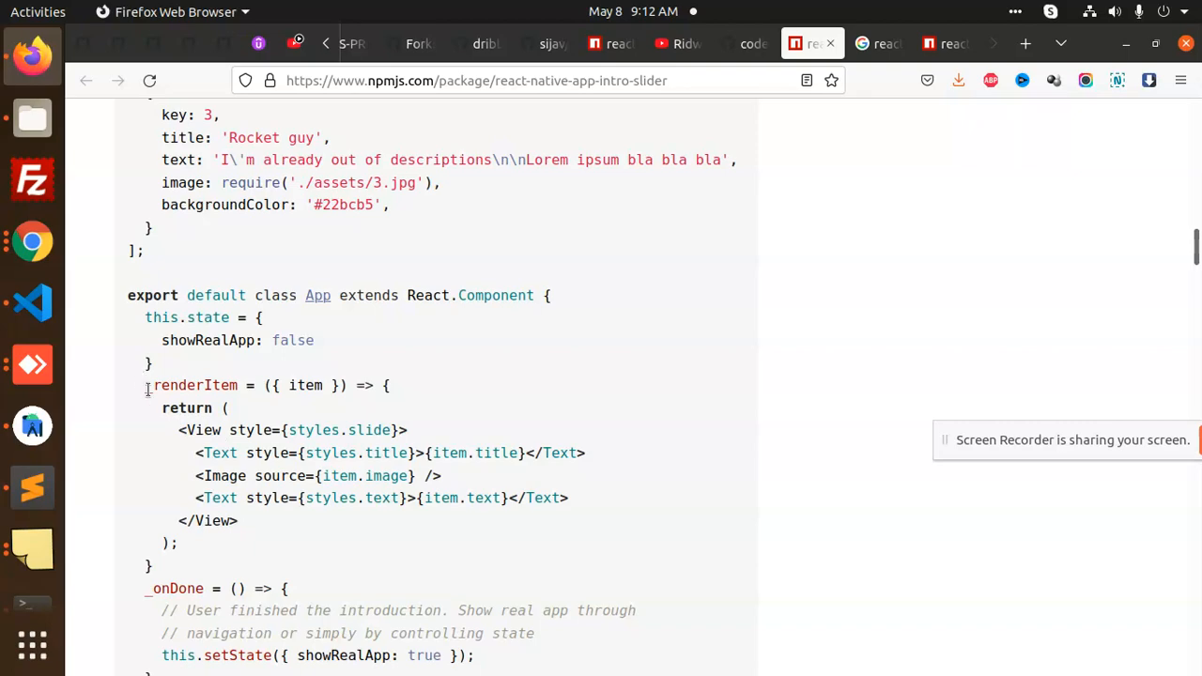
scroll(down, 3)
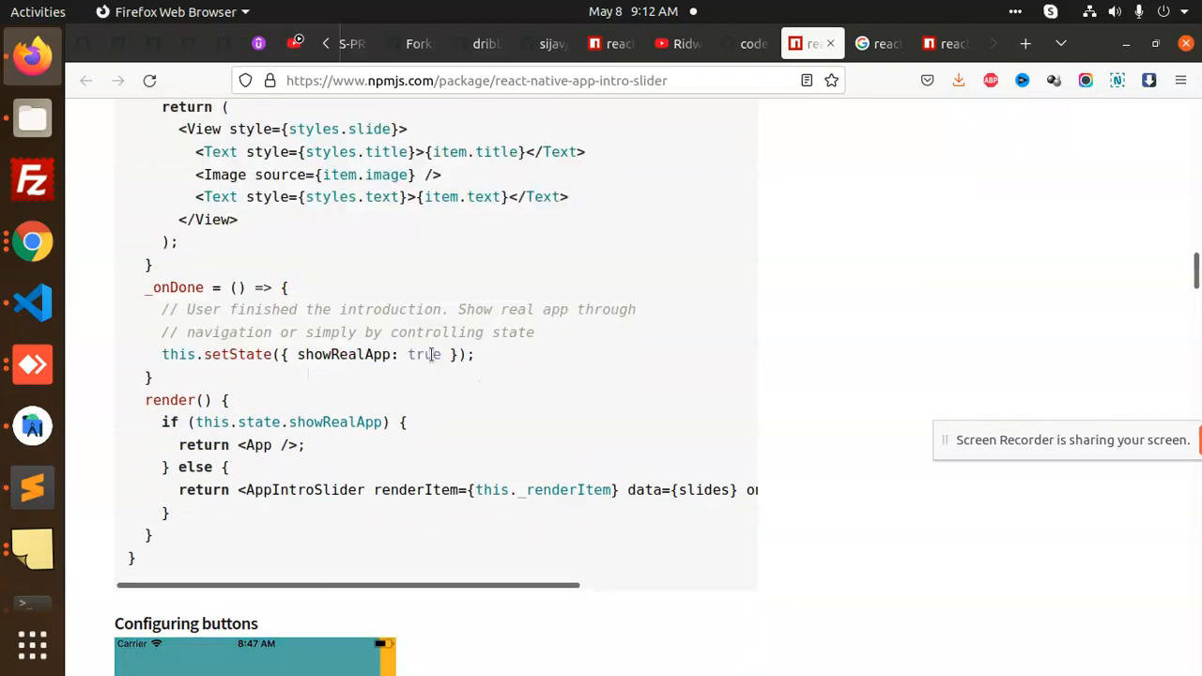
scroll(down, 3)
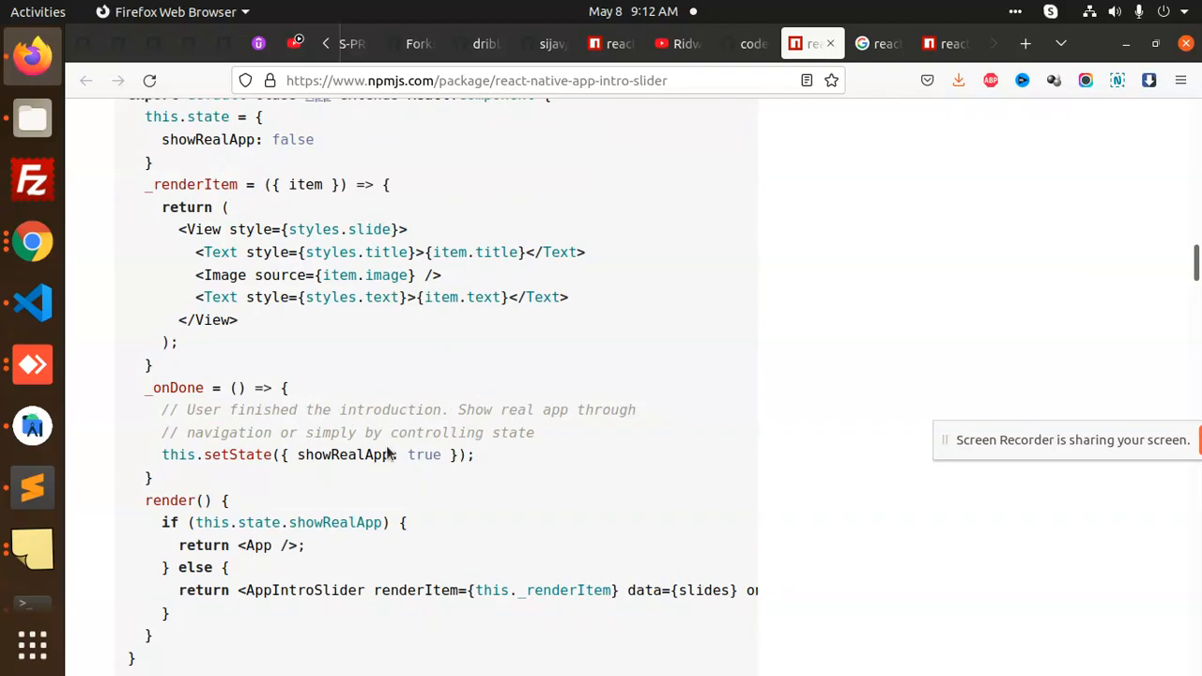
mouse_move(342, 394)
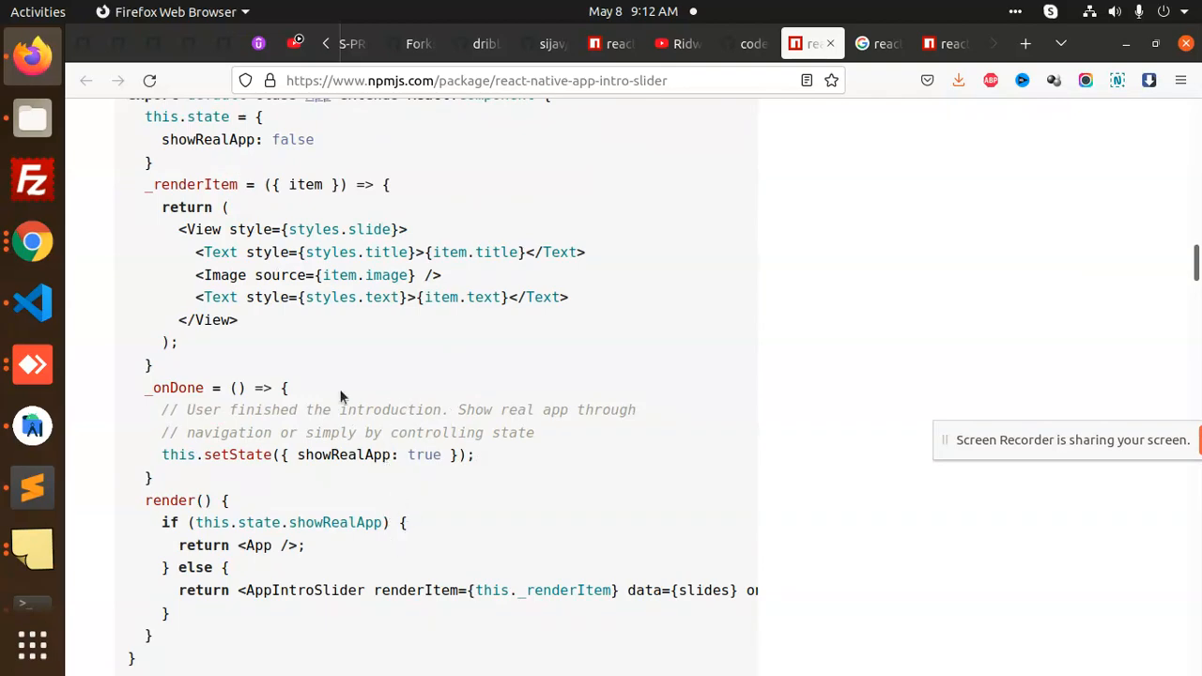
mouse_move(34, 486)
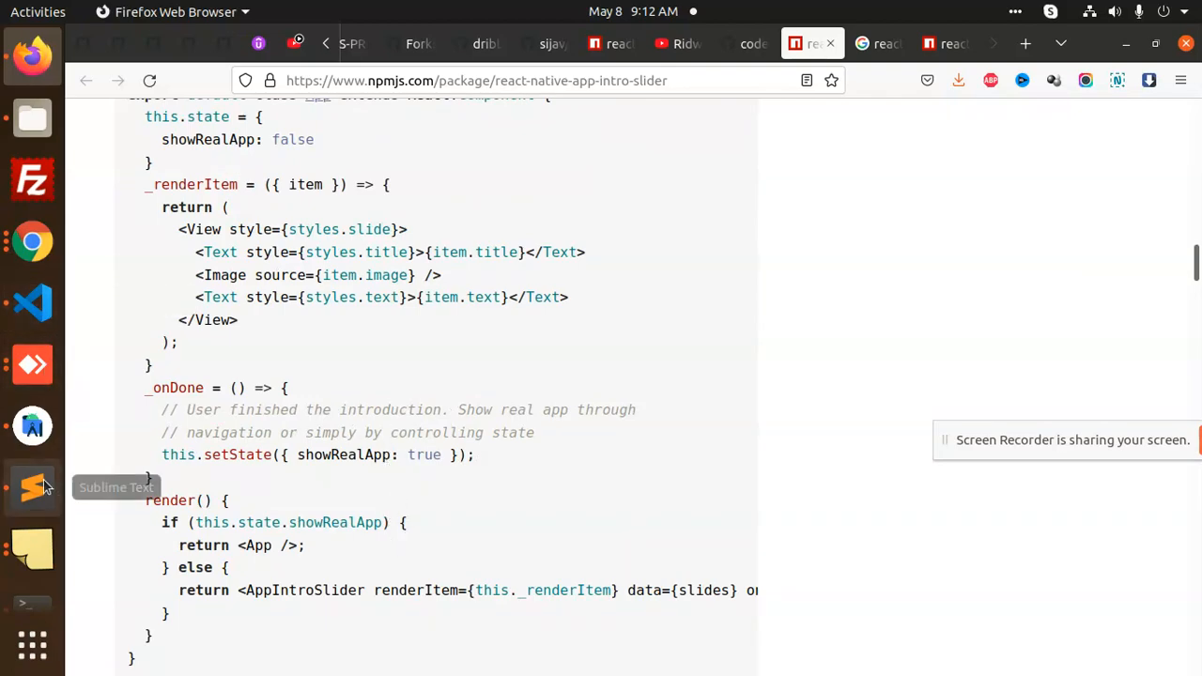
Return to App.js and scroll through its onDone, onSkip, RenderItem and return code.
click(32, 487)
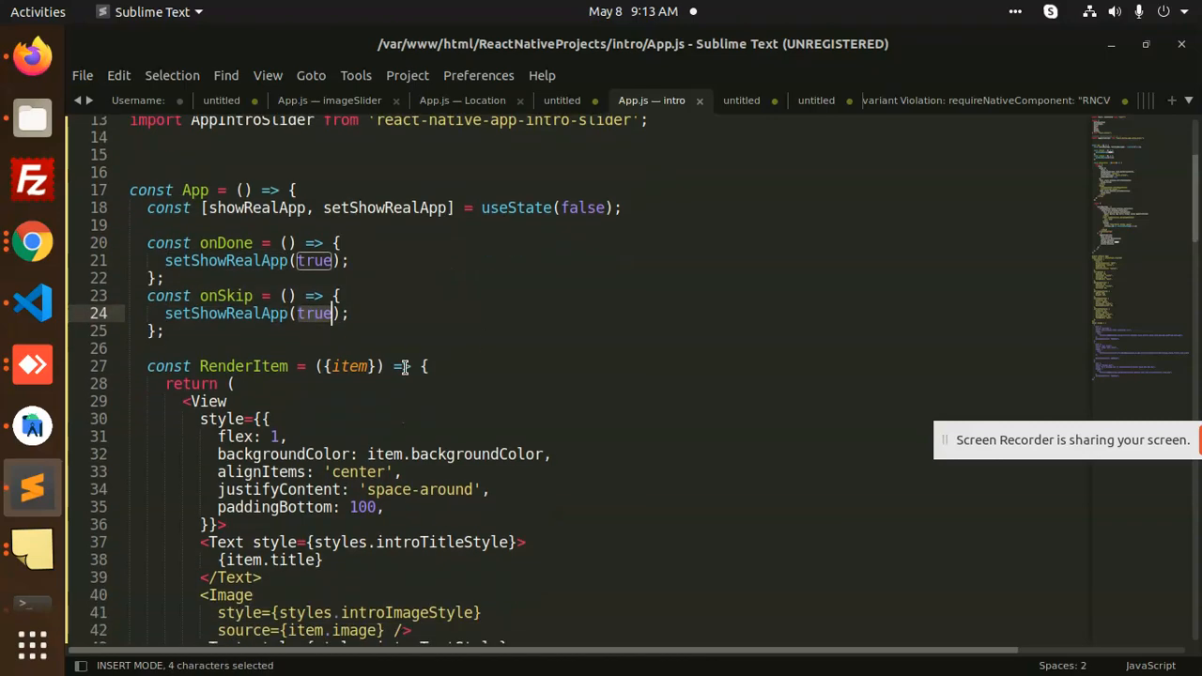
scroll(down, 3)
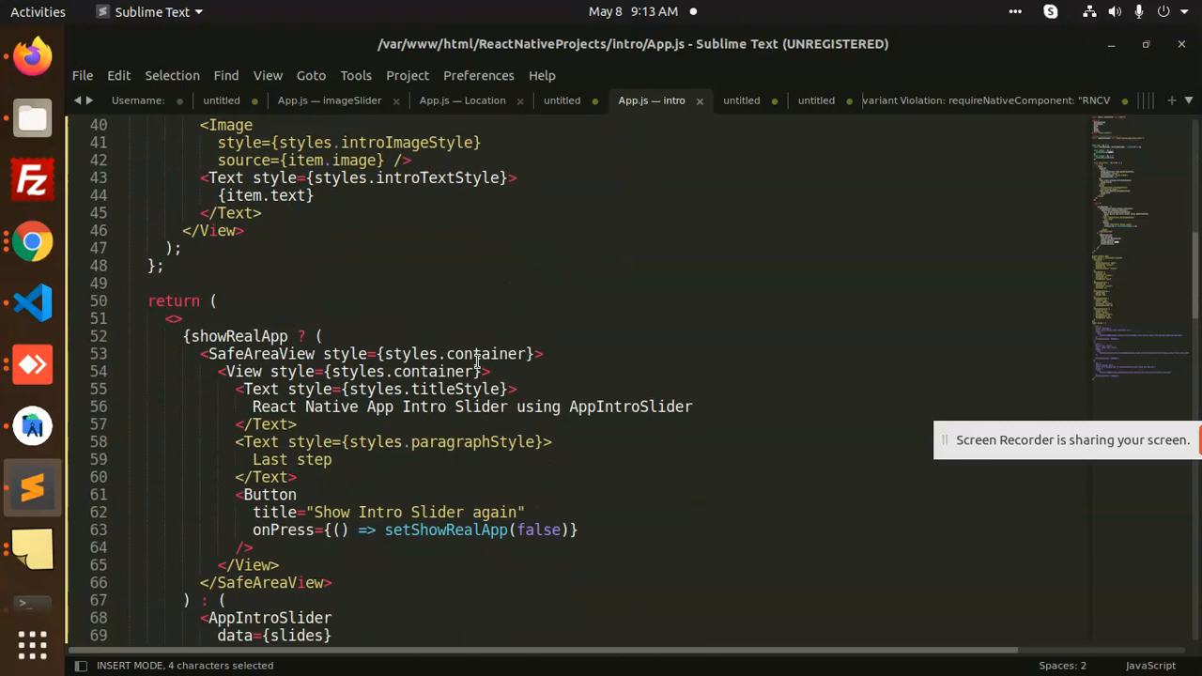
scroll(down, 3)
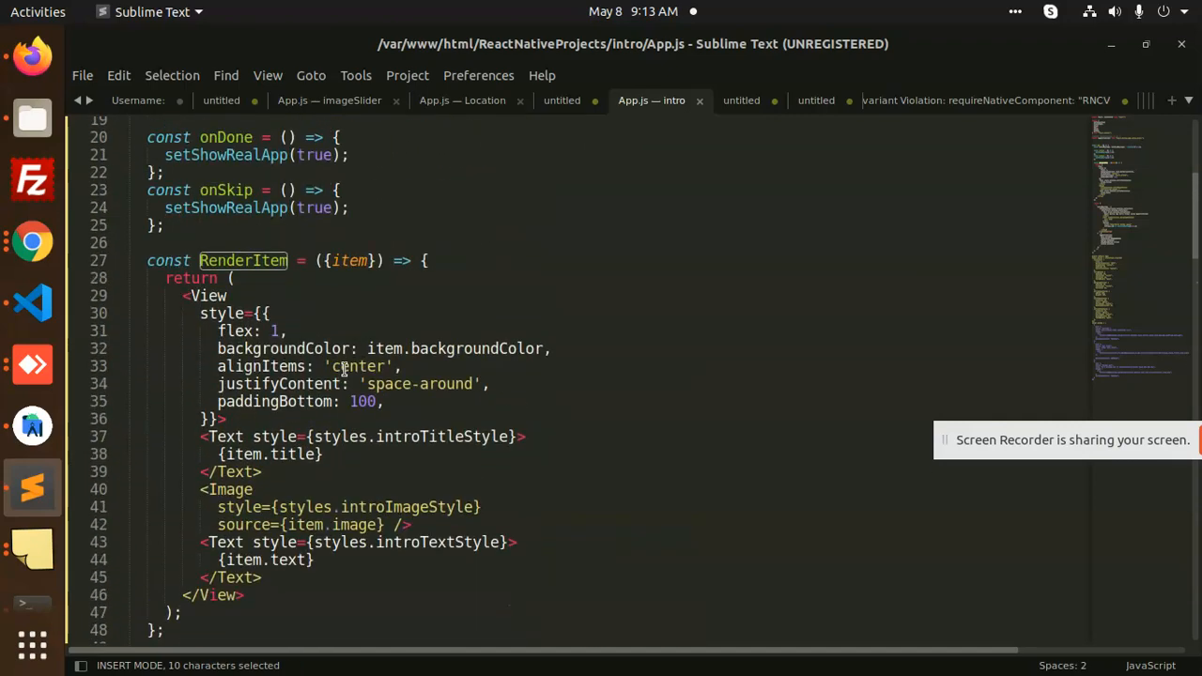
Scroll through the Props and Methods tables, highlighting the onSkip prop along the way.
scroll(down, 3)
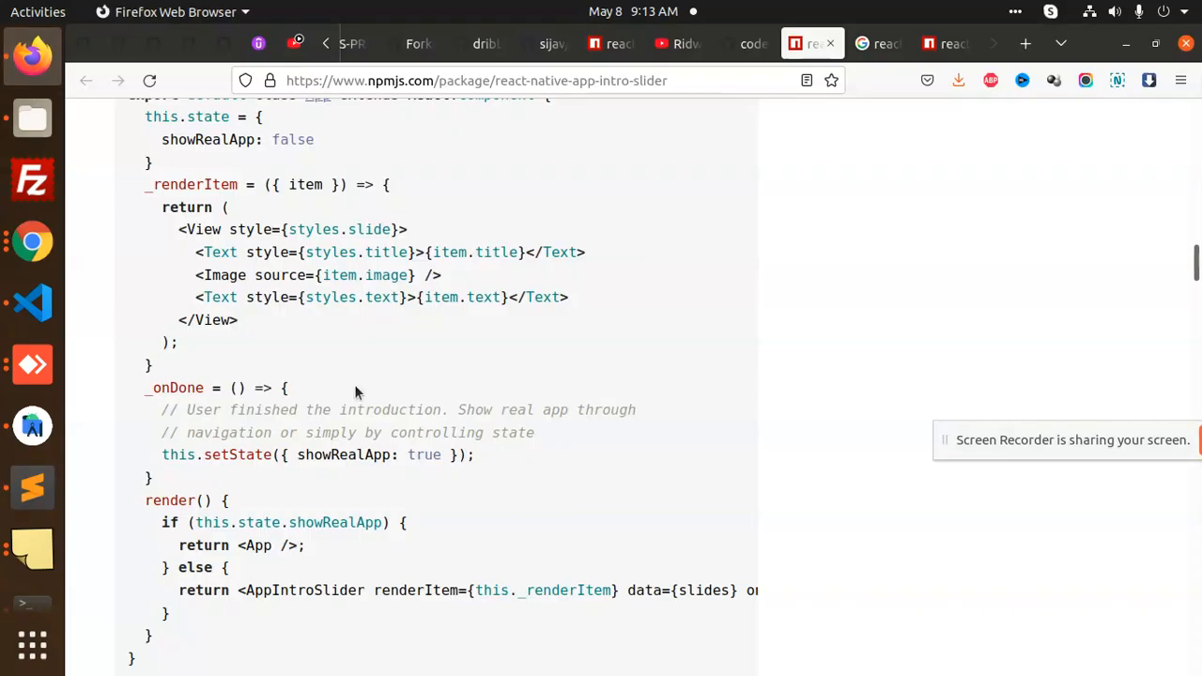
scroll(down, 3)
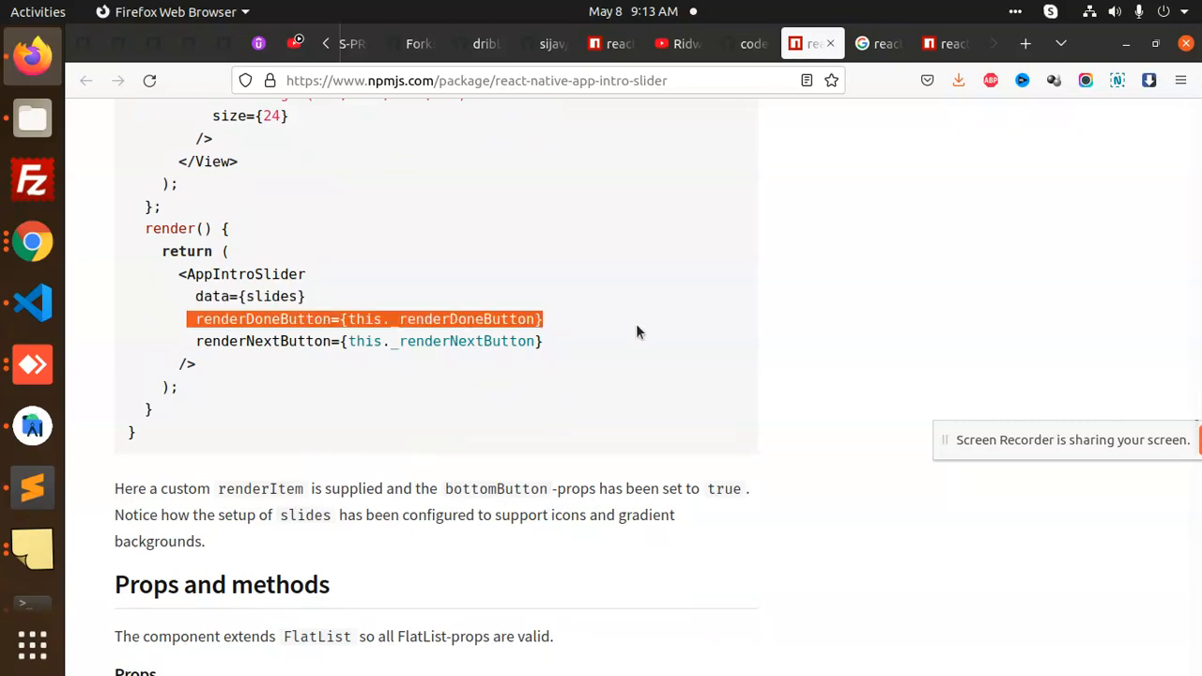
scroll(down, 3)
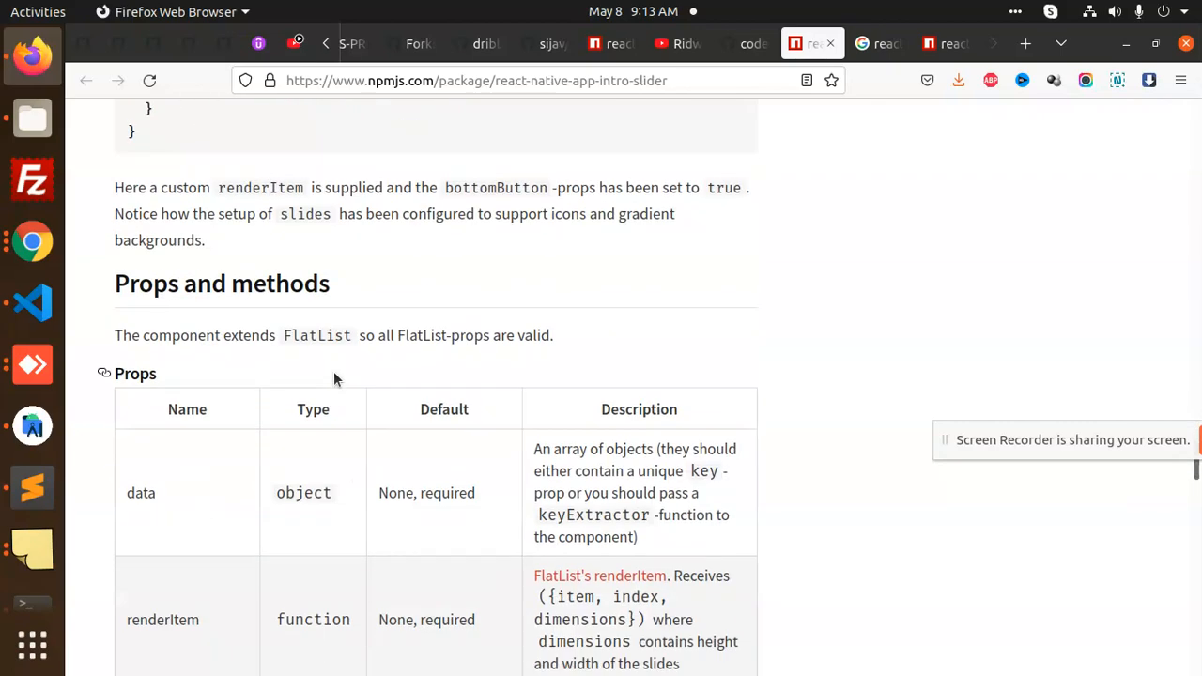
scroll(down, 3)
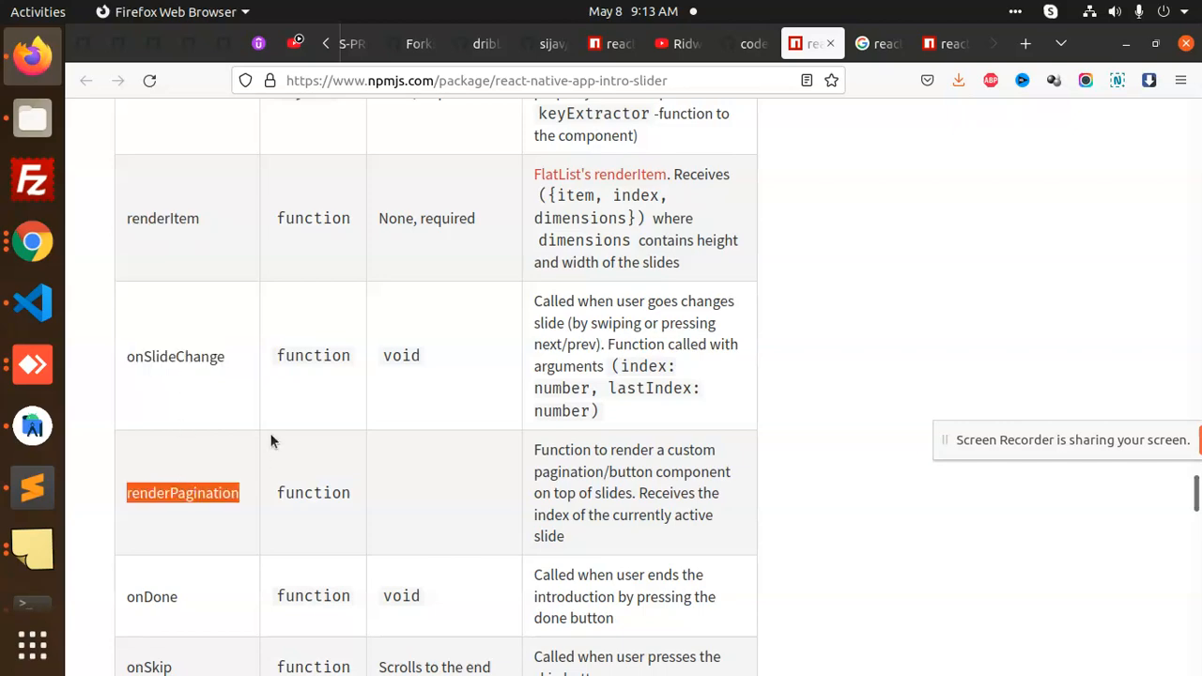
scroll(down, 3)
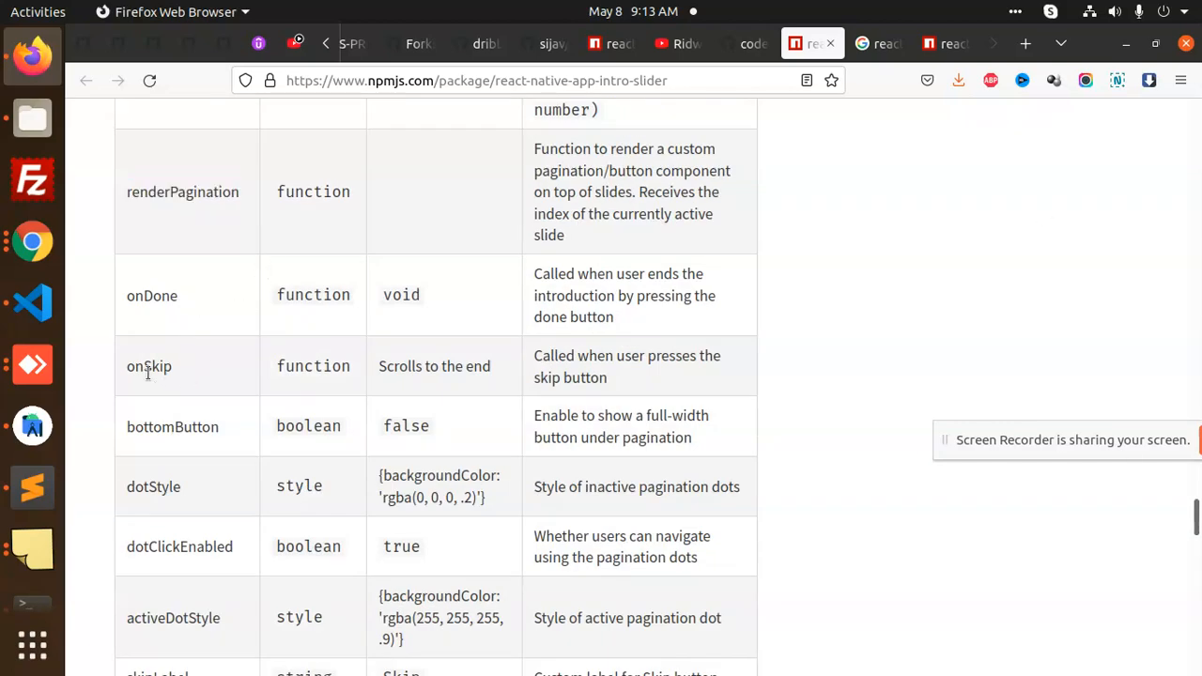
double_click(154, 487)
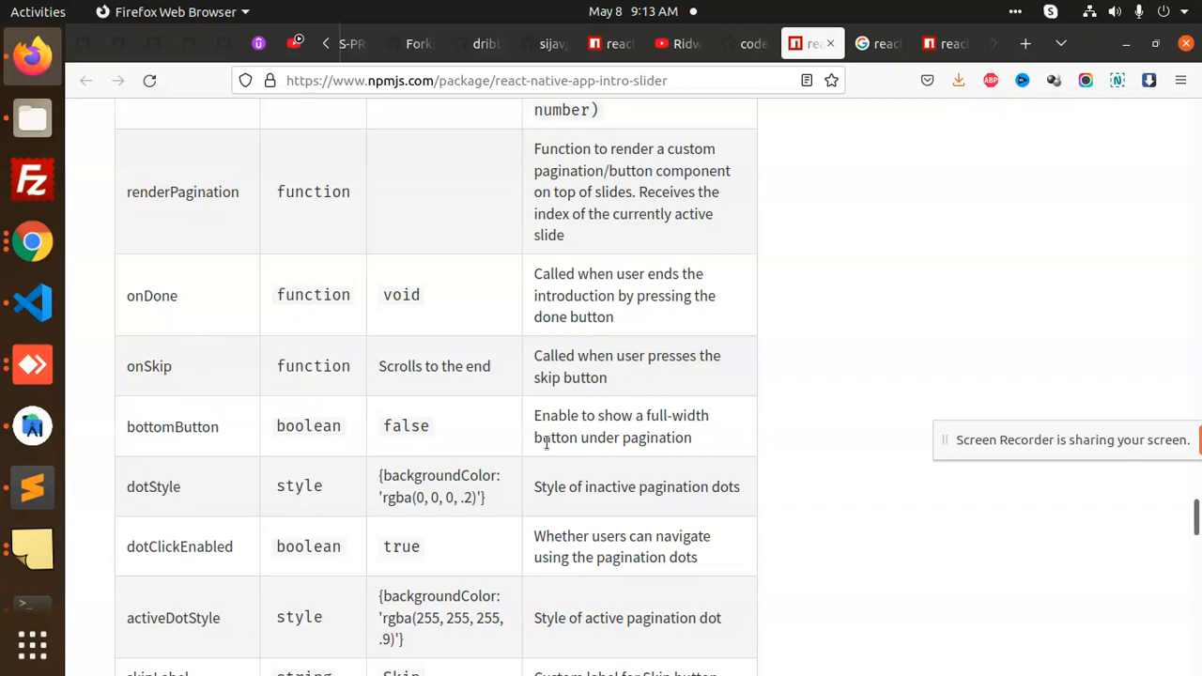
scroll(down, 3)
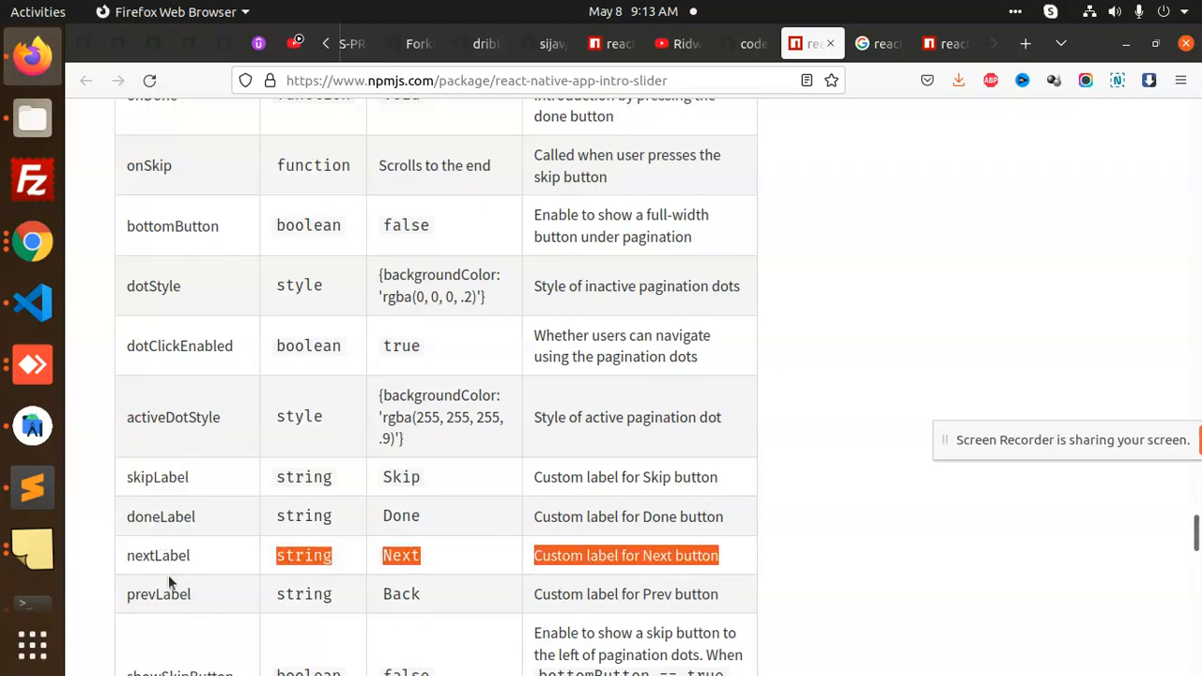
scroll(down, 3)
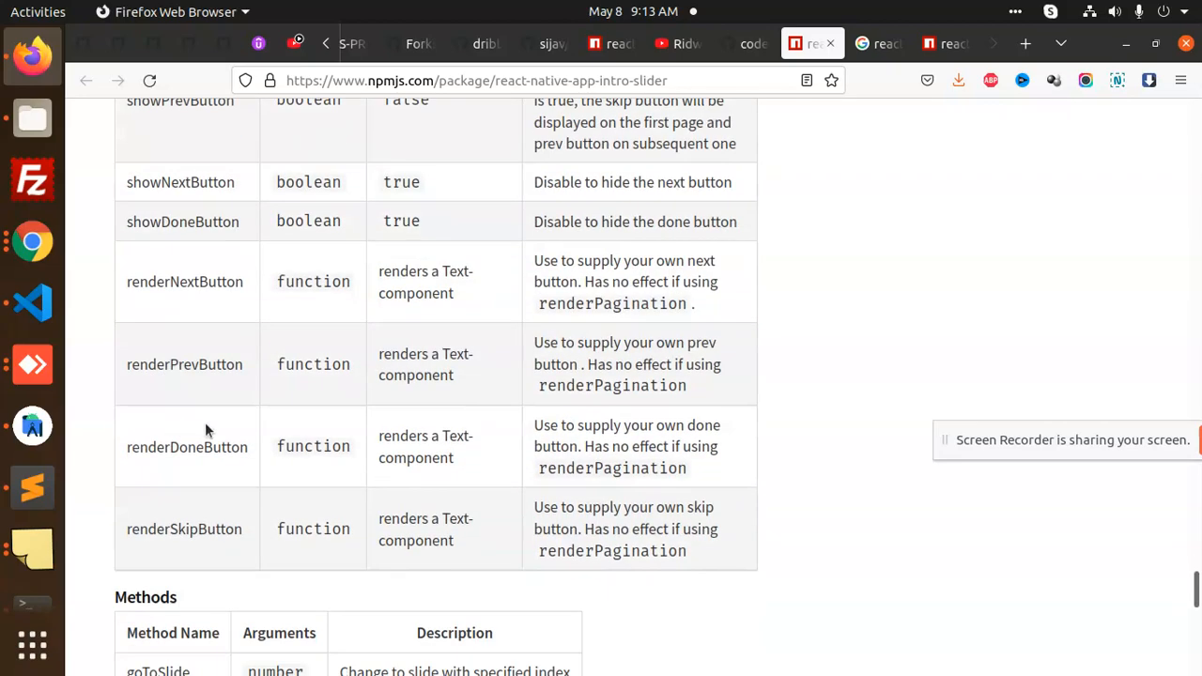
scroll(down, 3)
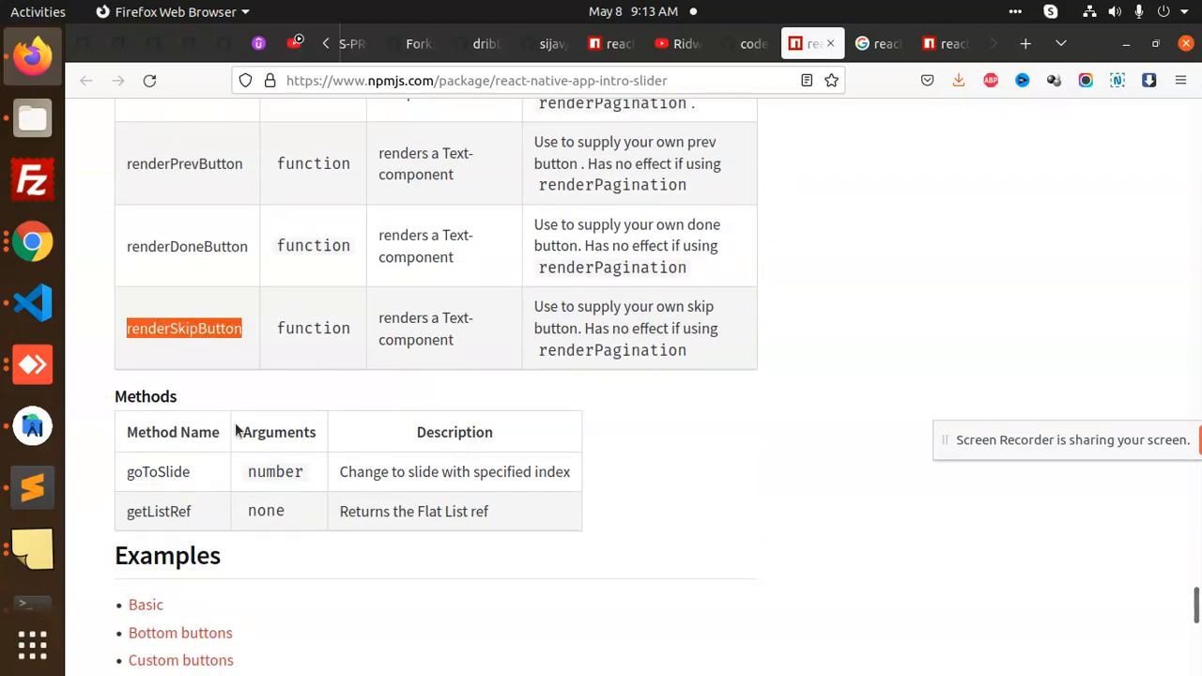
scroll(down, 3)
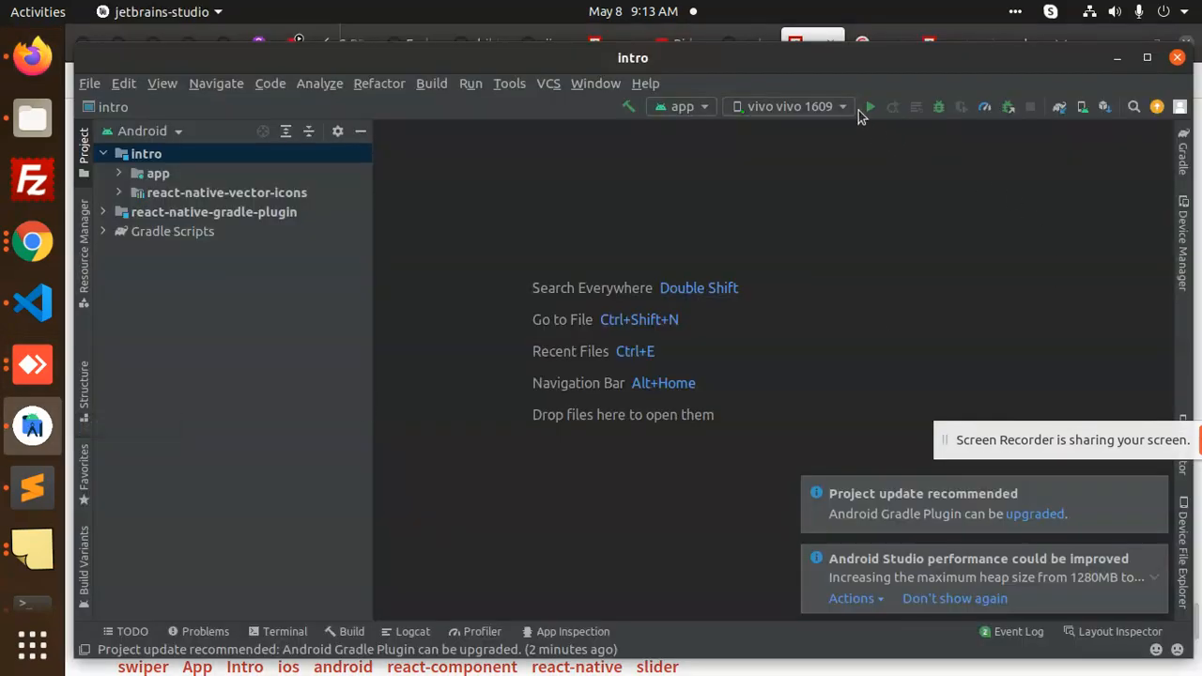
Run the intro app build in Android Studio and open a fresh Firefox tab.
click(869, 105)
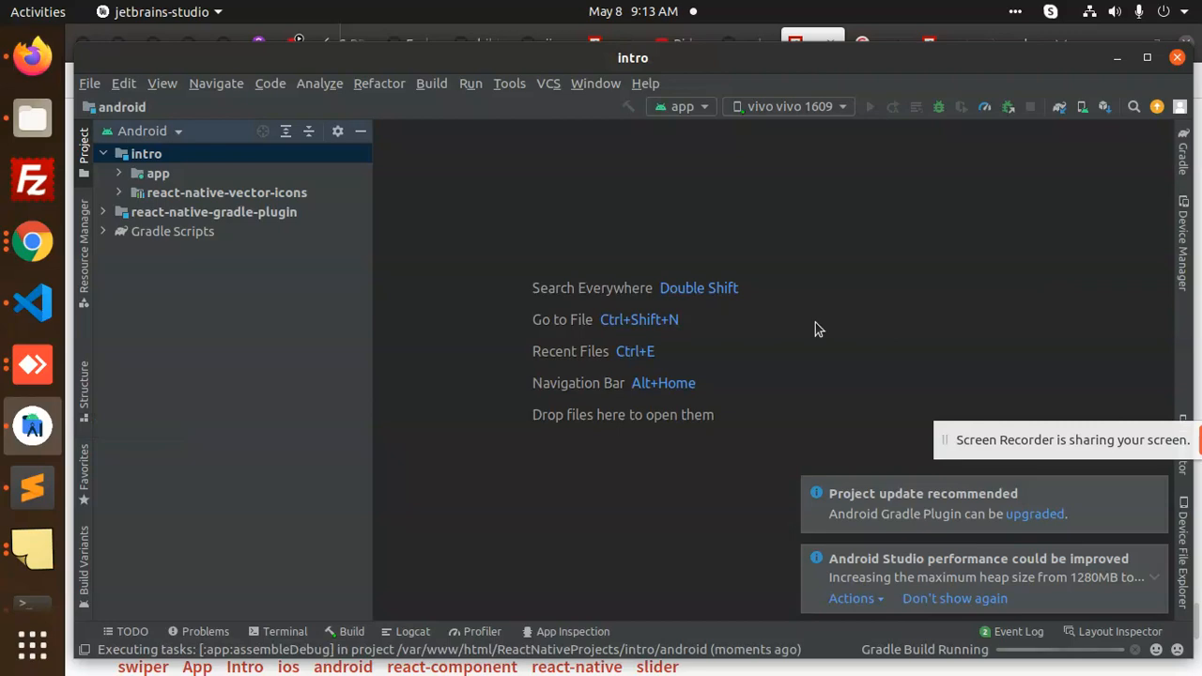
mouse_move(225, 485)
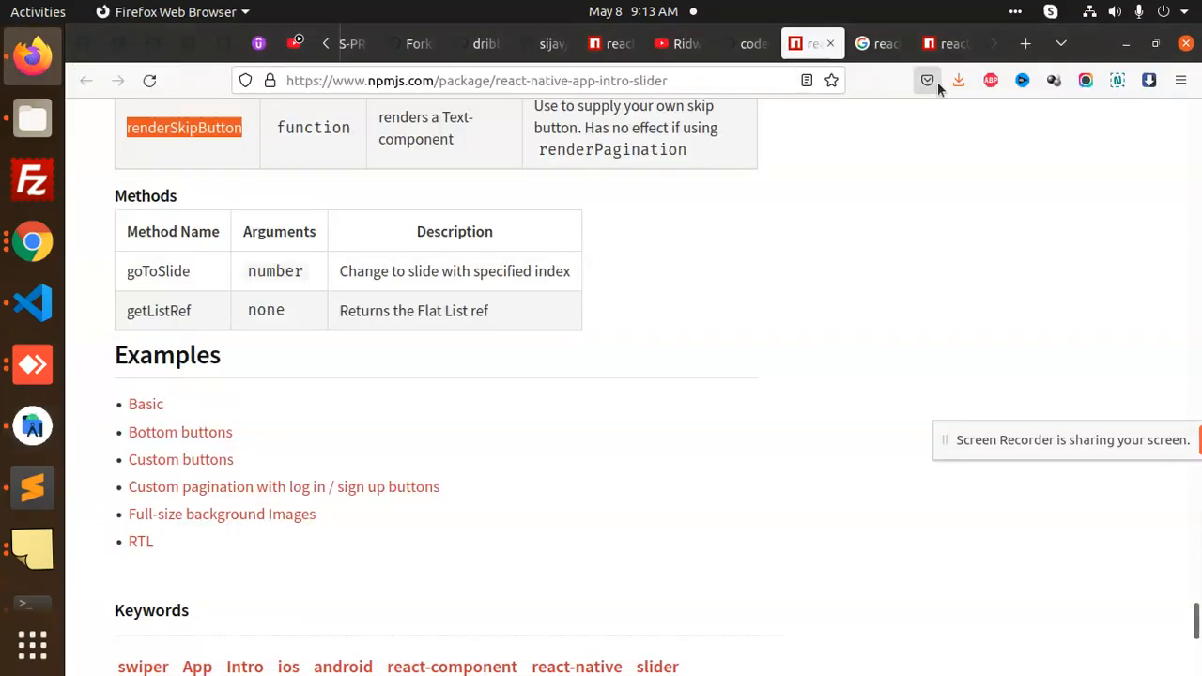
click(1025, 43)
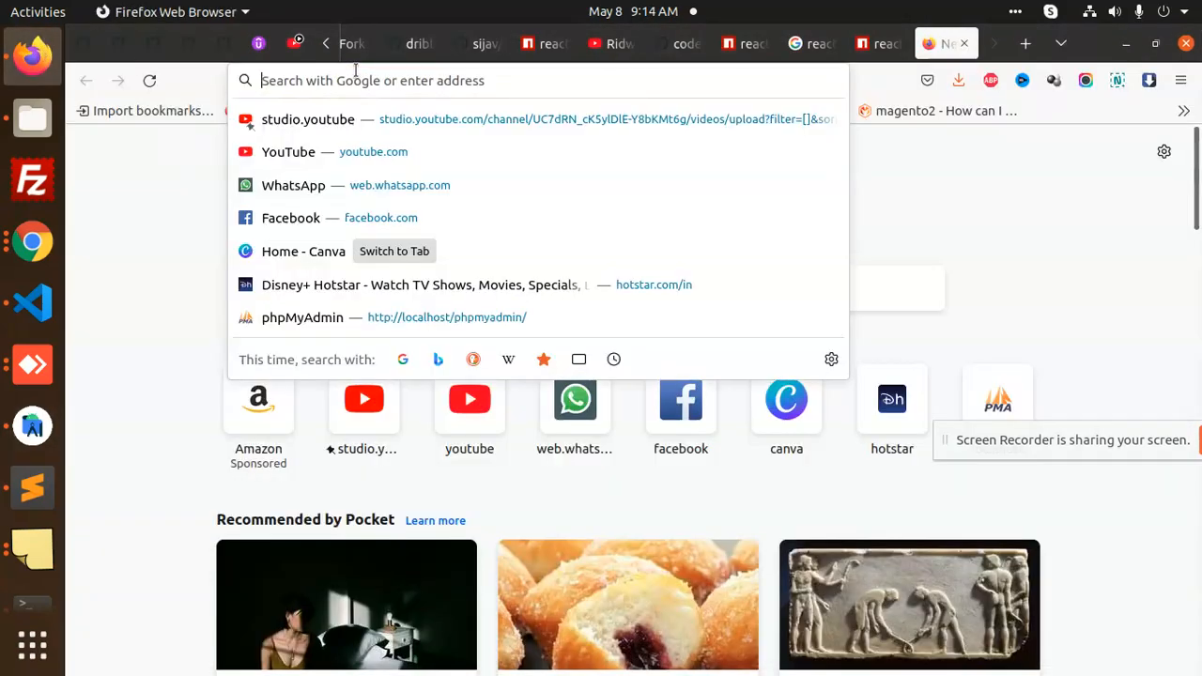
Search Google Images for transparent PNG call icons and open the nicepng phone-call icon in a new tab.
text(transparent+images+png+call)
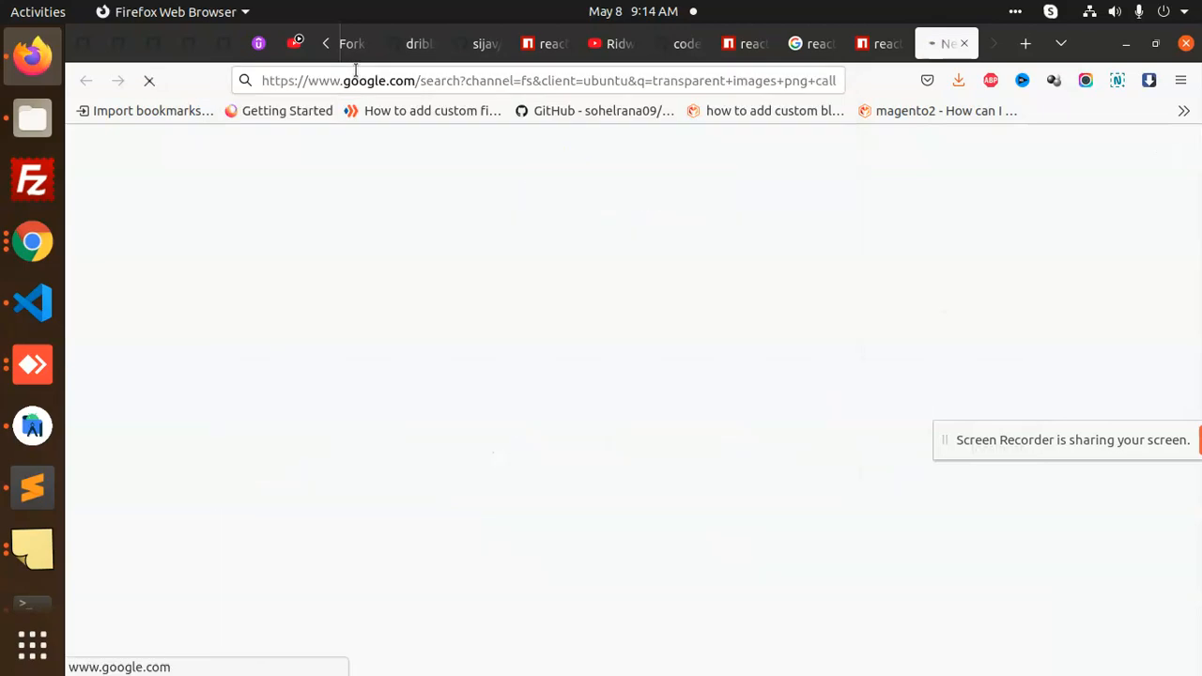
key(Return)
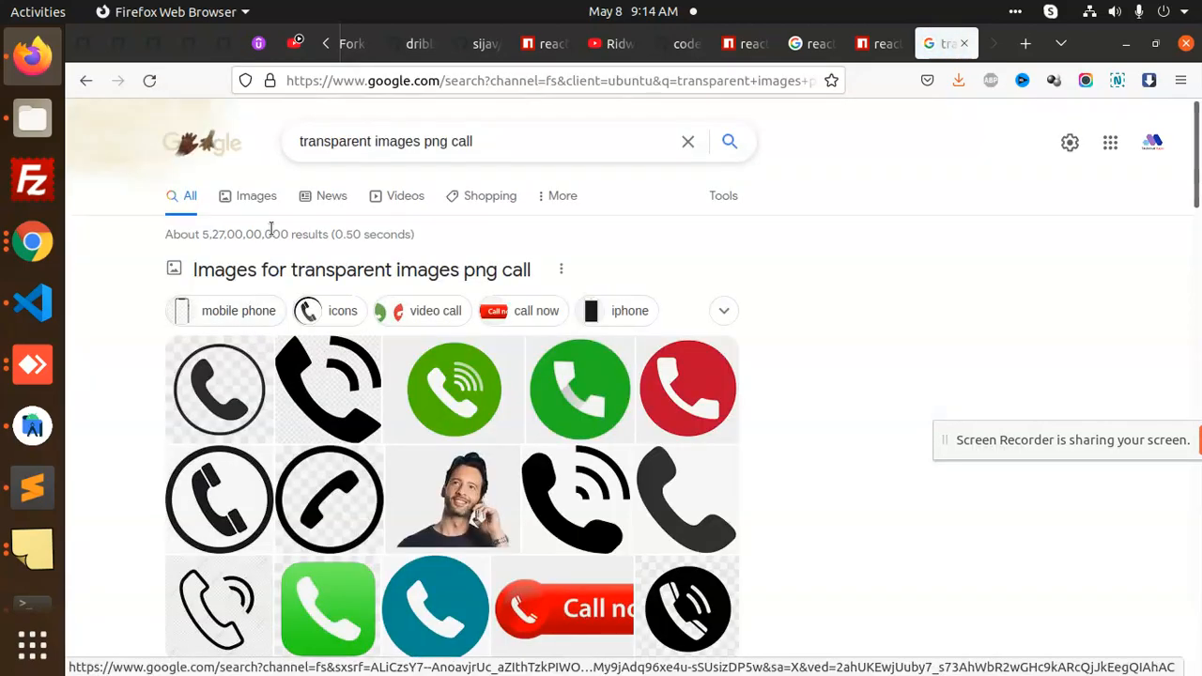
click(256, 196)
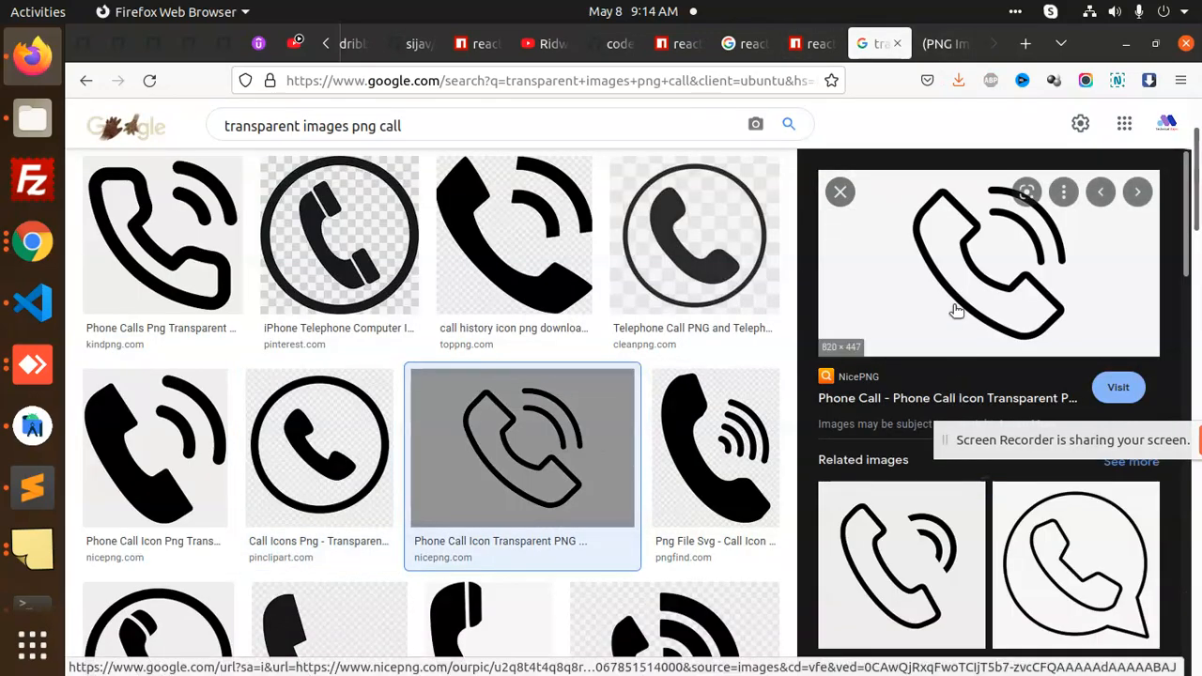
right_click(957, 309)
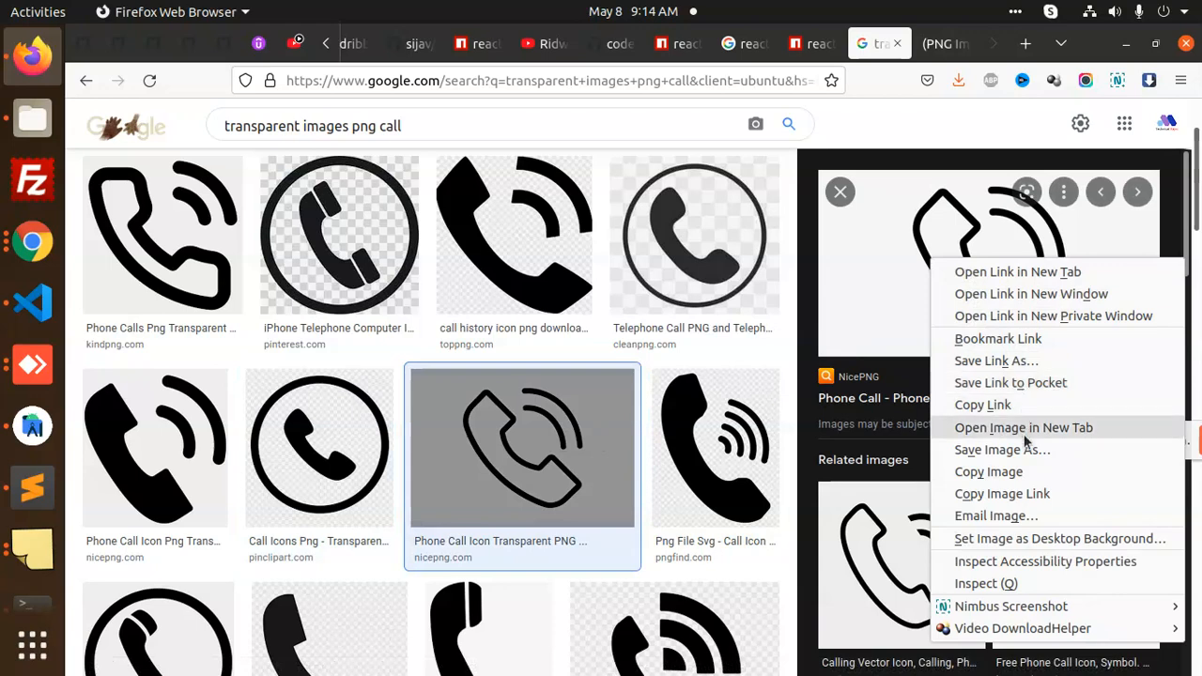
click(1021, 428)
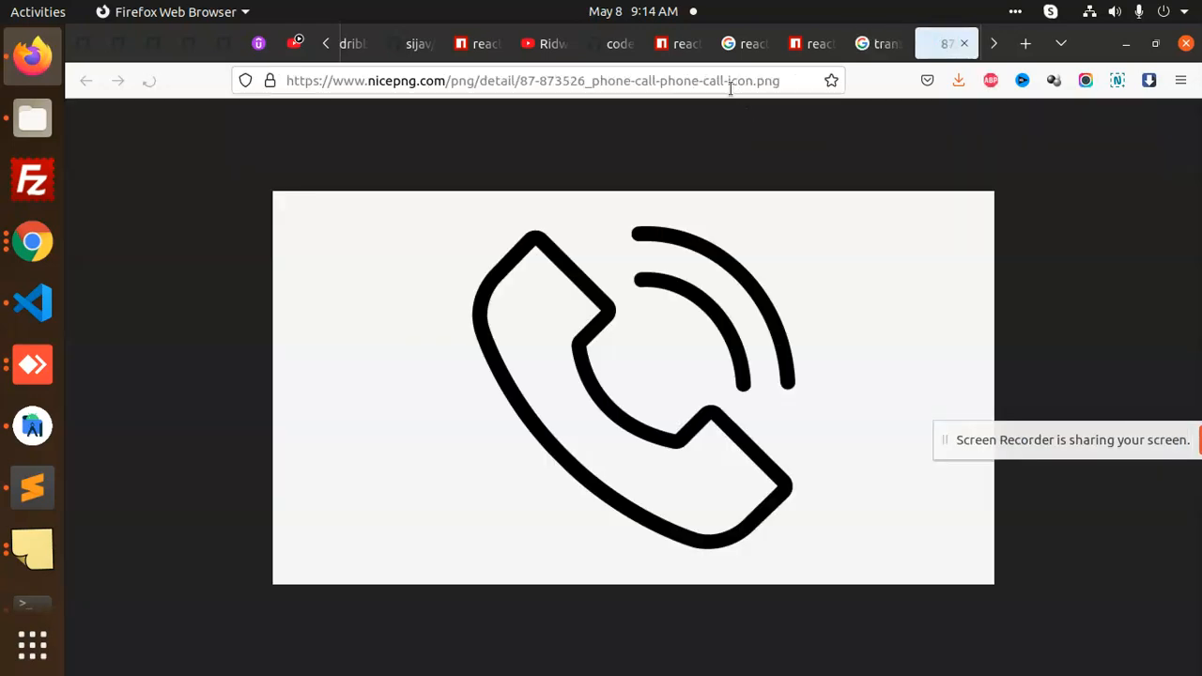
Select the phone-call icon's web address in Firefox to copy it.
click(533, 79)
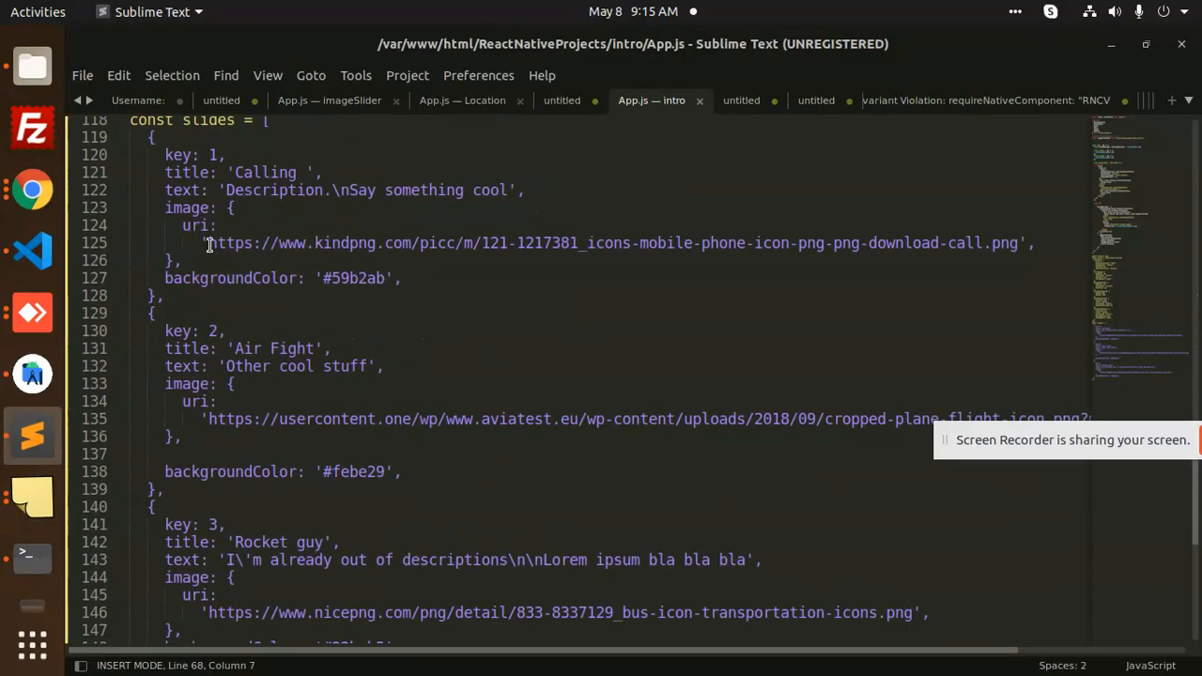
Replace the first slide's image uri with the nicepng phone-call icon PNG URL.
drag(210, 242, 1017, 242)
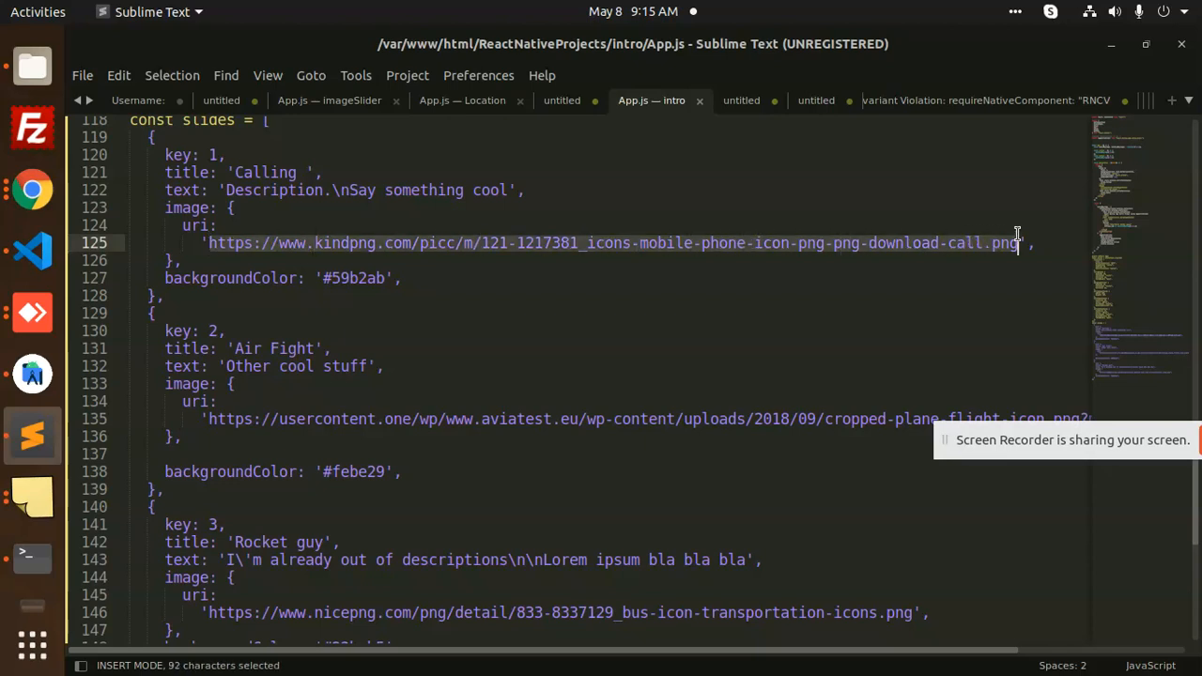
text(https://www.nicepng.com/png/detail/87-873526_phone-call-phone-call-icon.png)
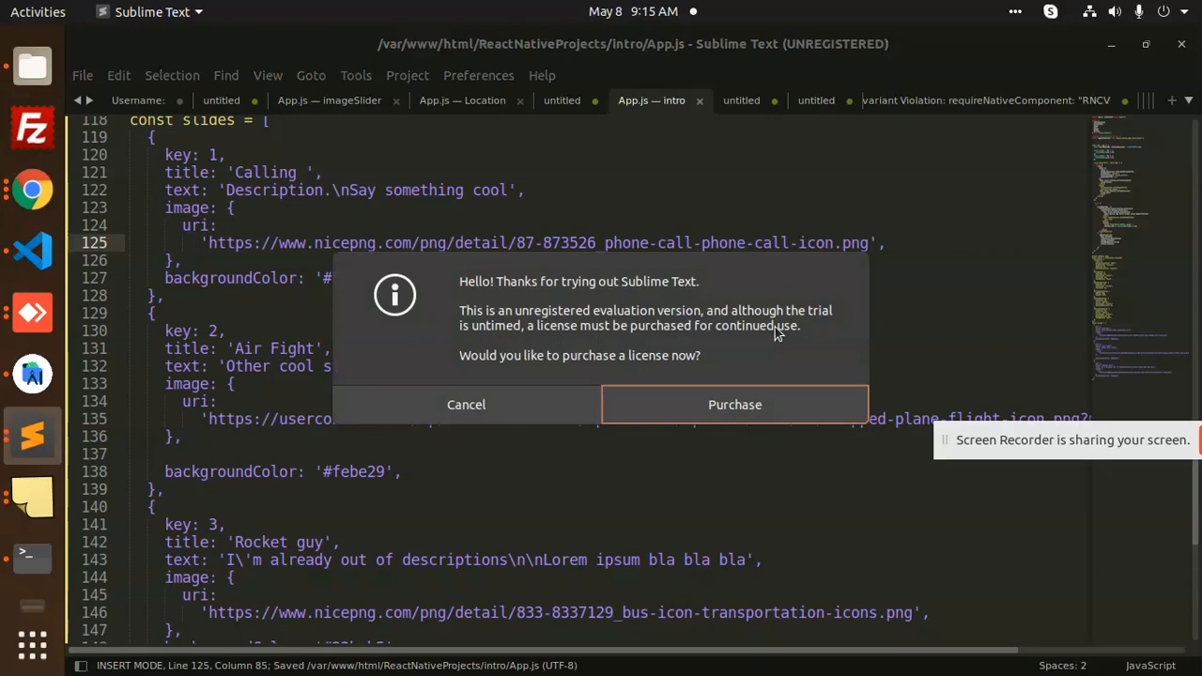
mouse_move(410, 272)
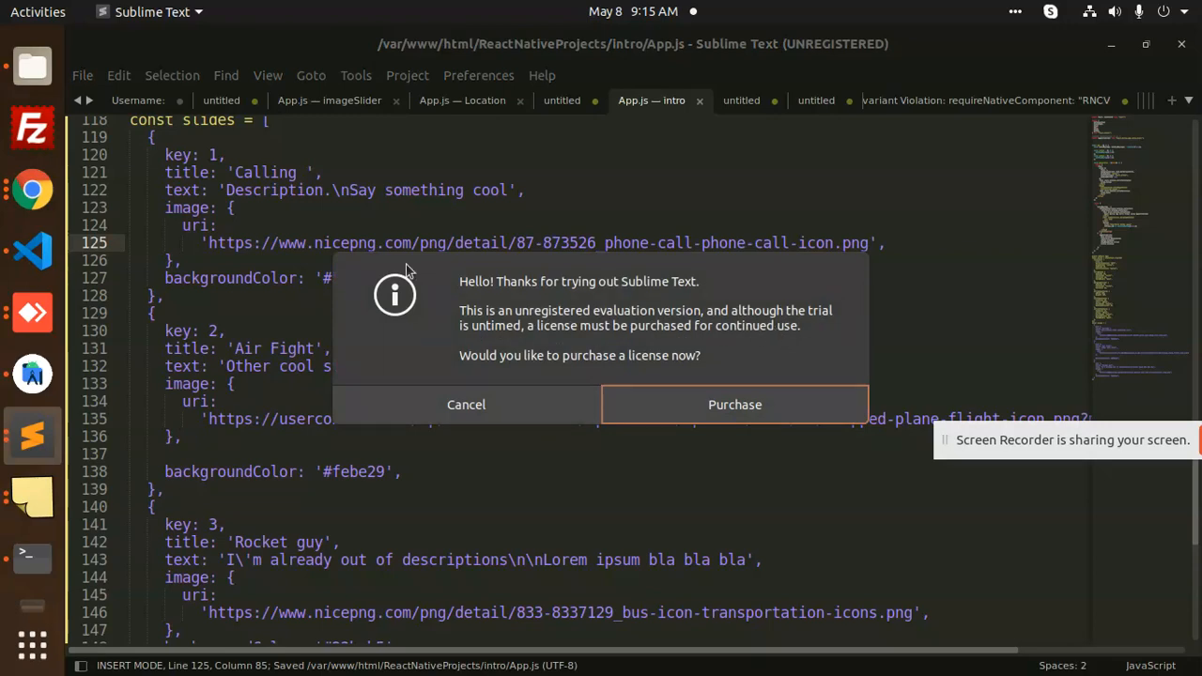
mouse_move(32, 56)
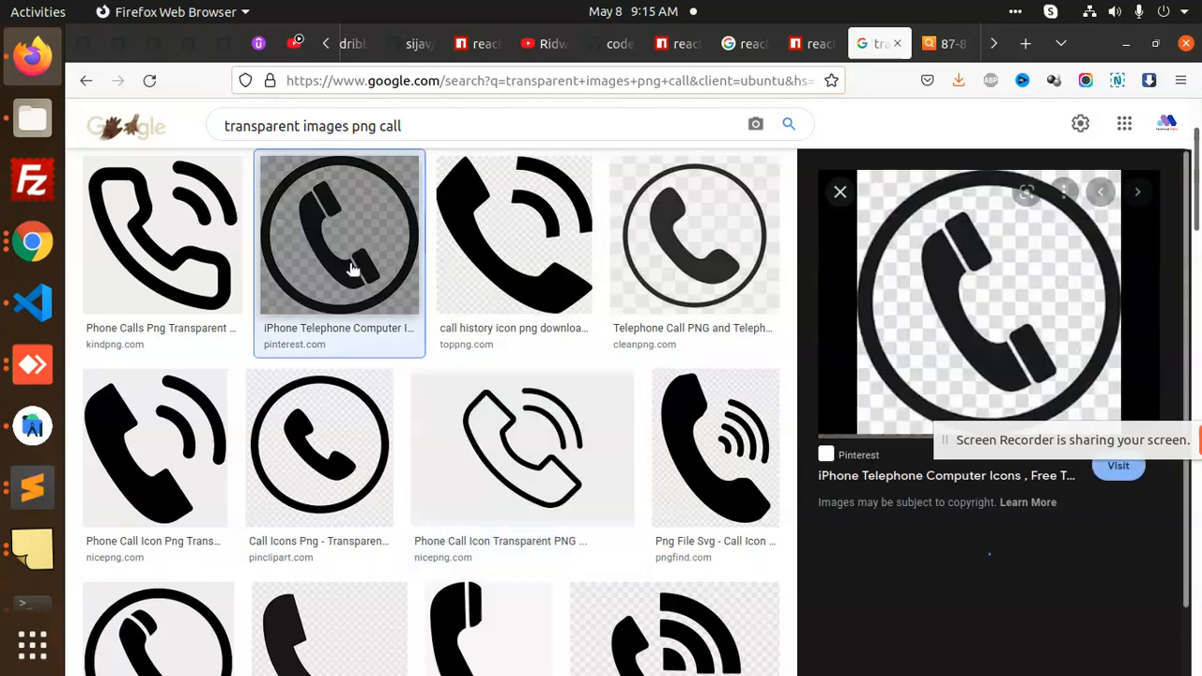
Copy the circled phone icon's pinimg address and select the first slide's uri to replace it.
right_click(986, 329)
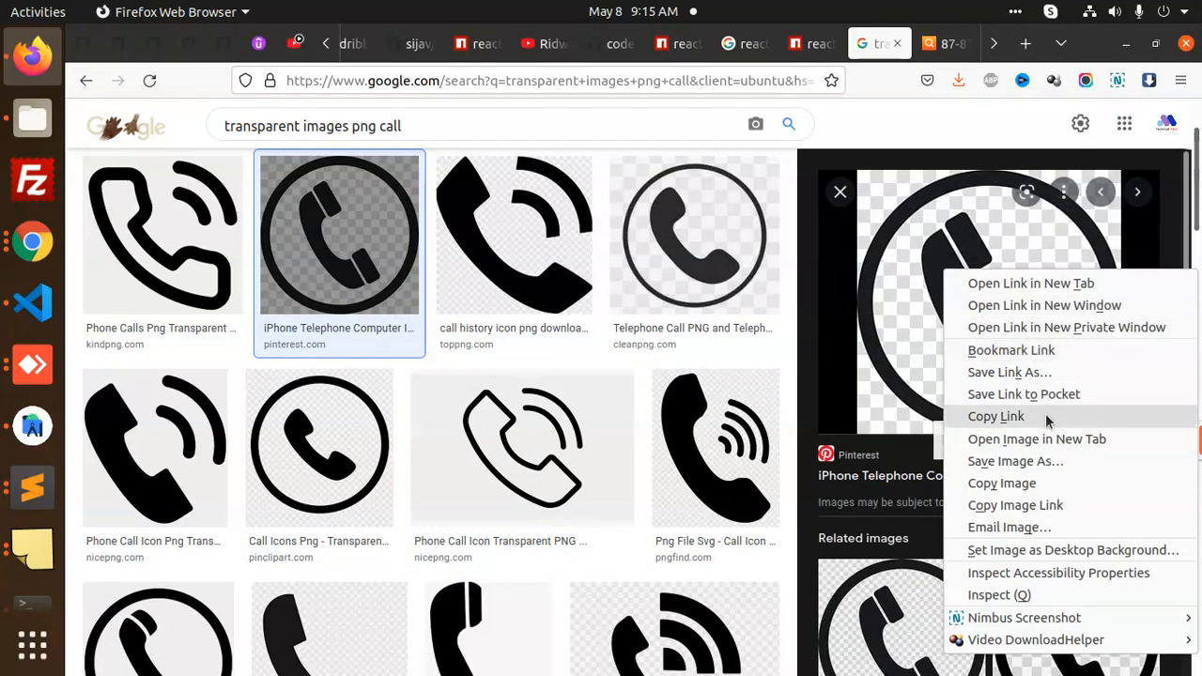
click(1036, 439)
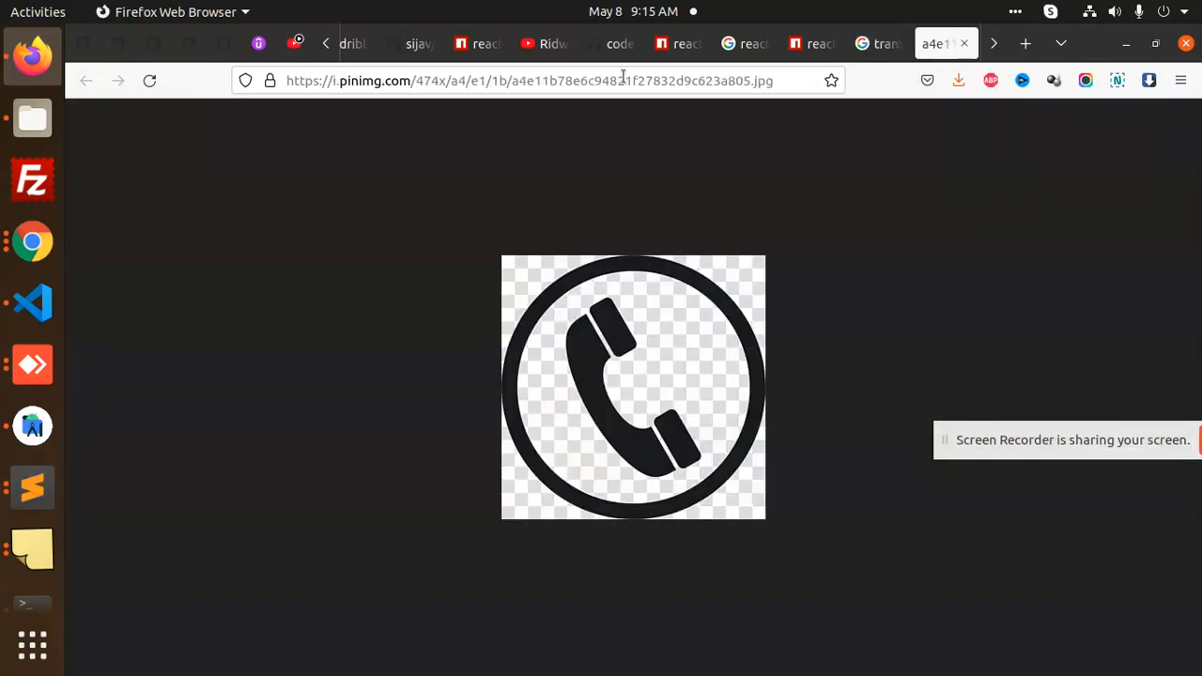
click(529, 79)
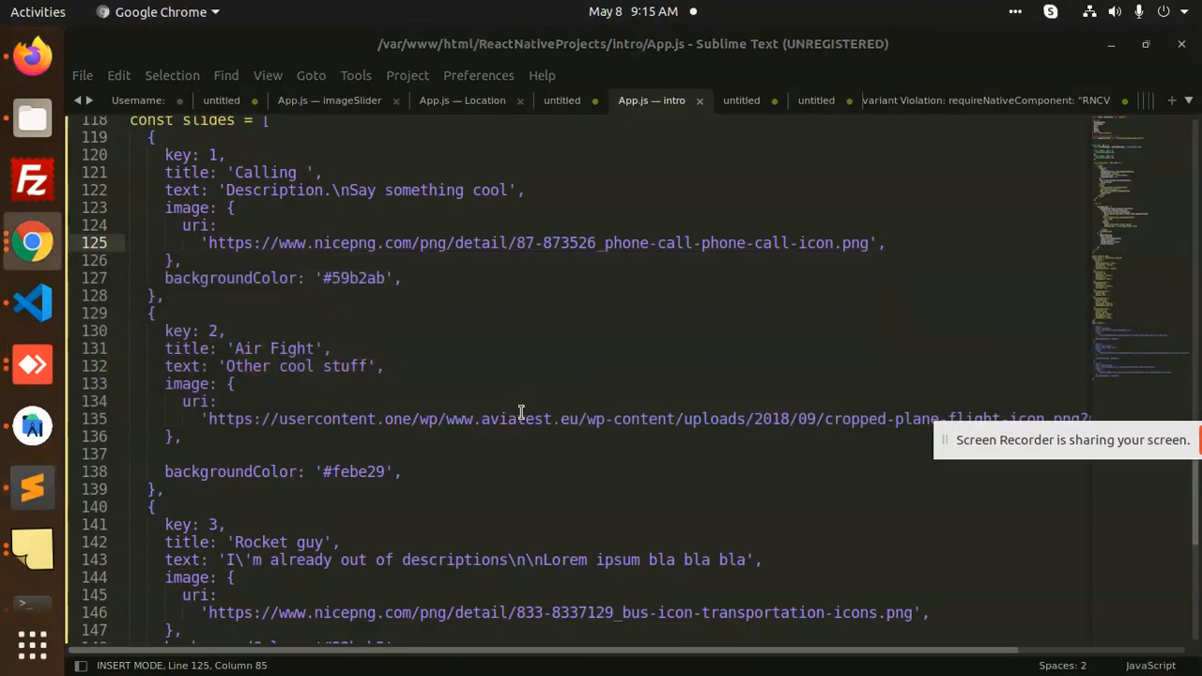
drag(209, 242, 826, 242)
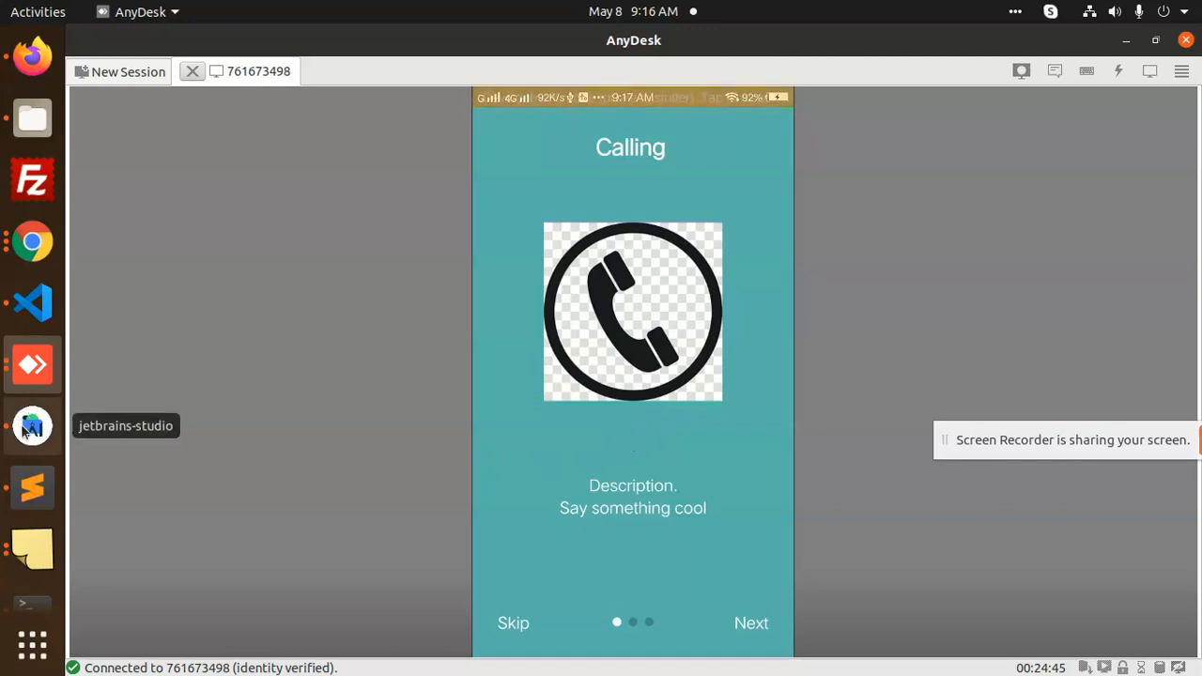
mouse_move(34, 488)
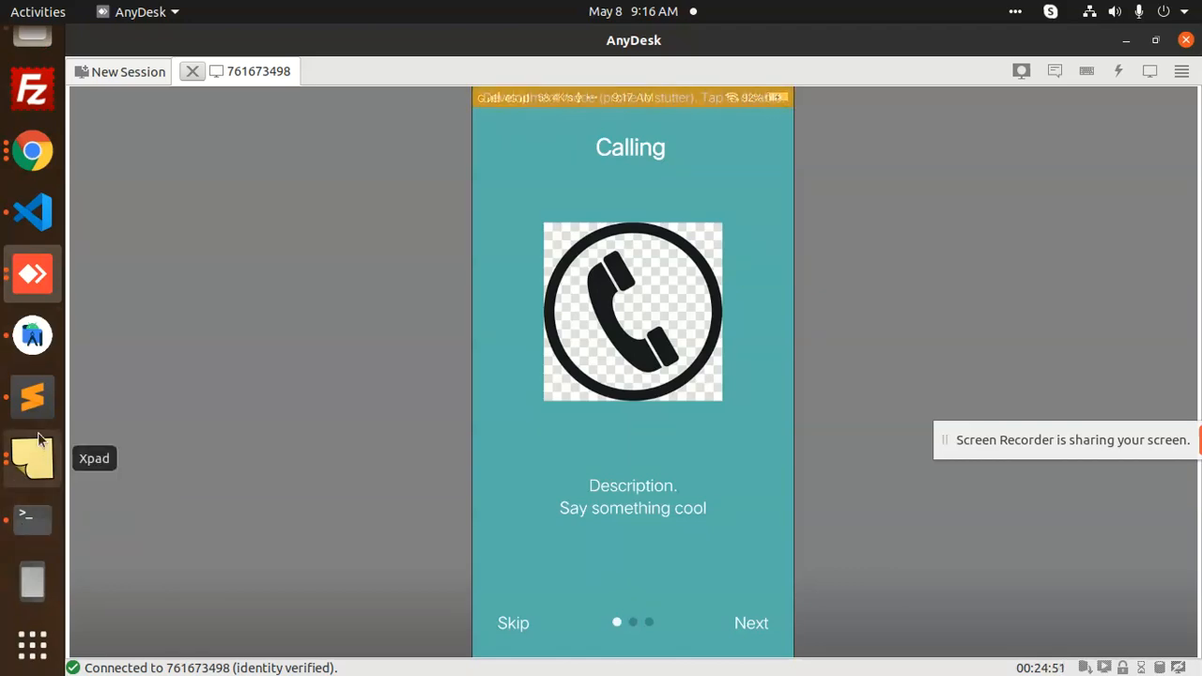
Return to Sublime Text after checking the Calling slide on the phone.
click(32, 210)
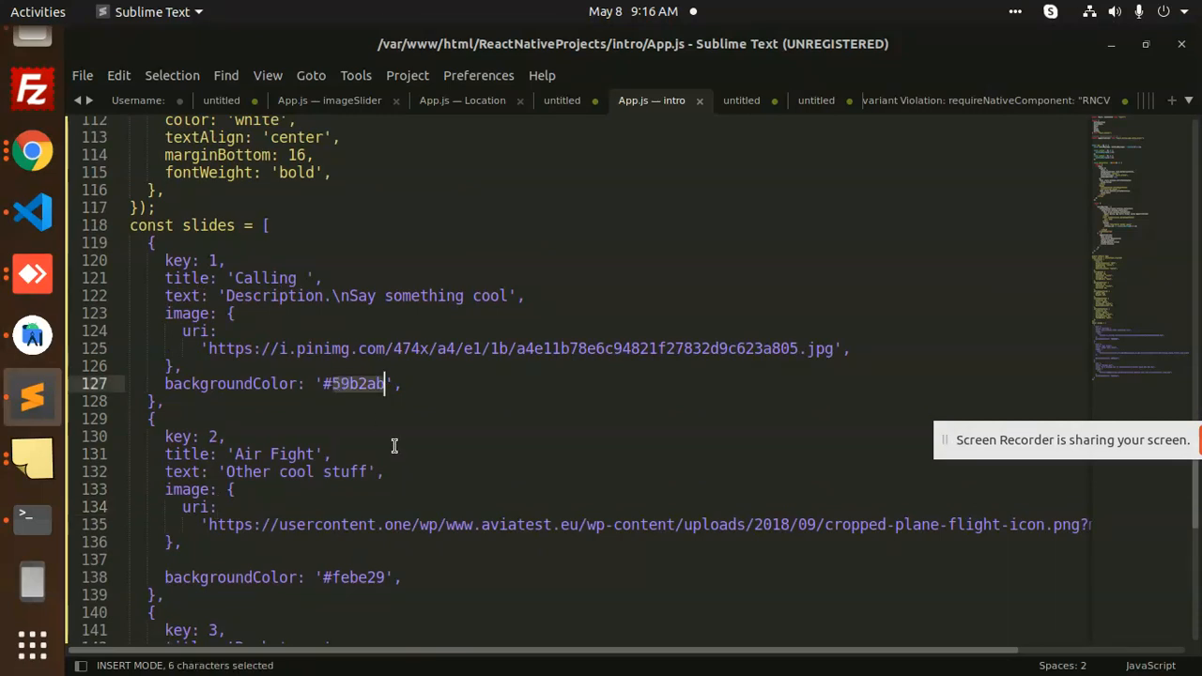
Set the first slide's backgroundColor to '#fff' and restore the nicepng icon link.
text(#fff)
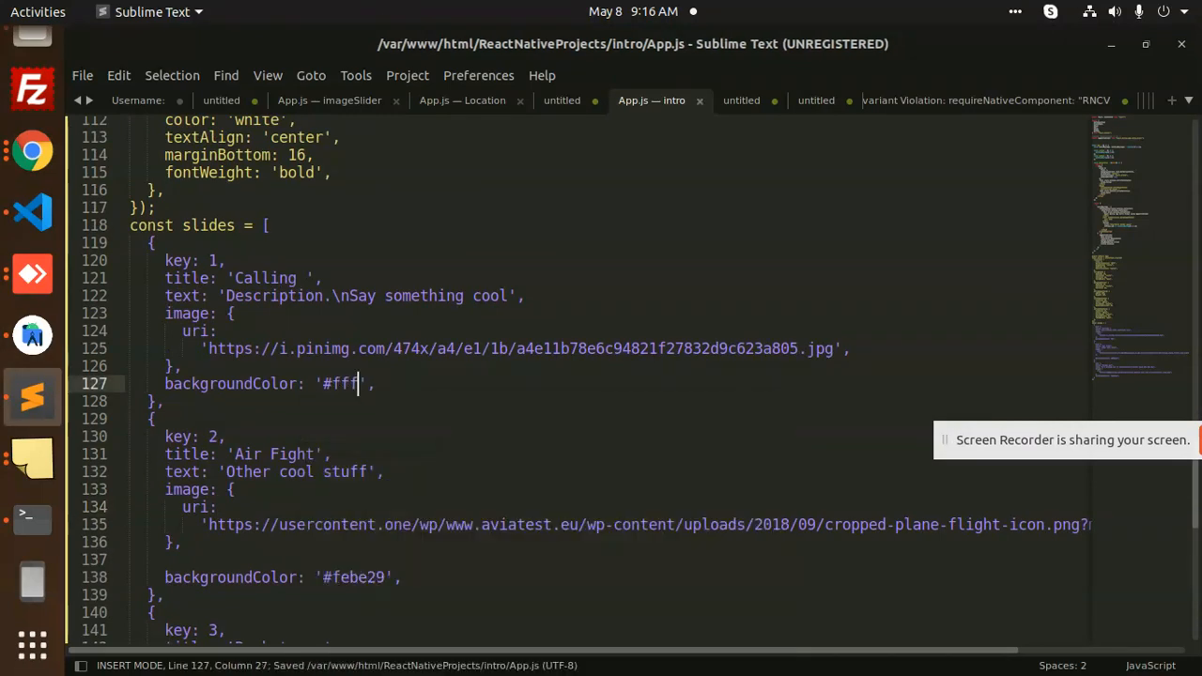
mouse_move(401, 440)
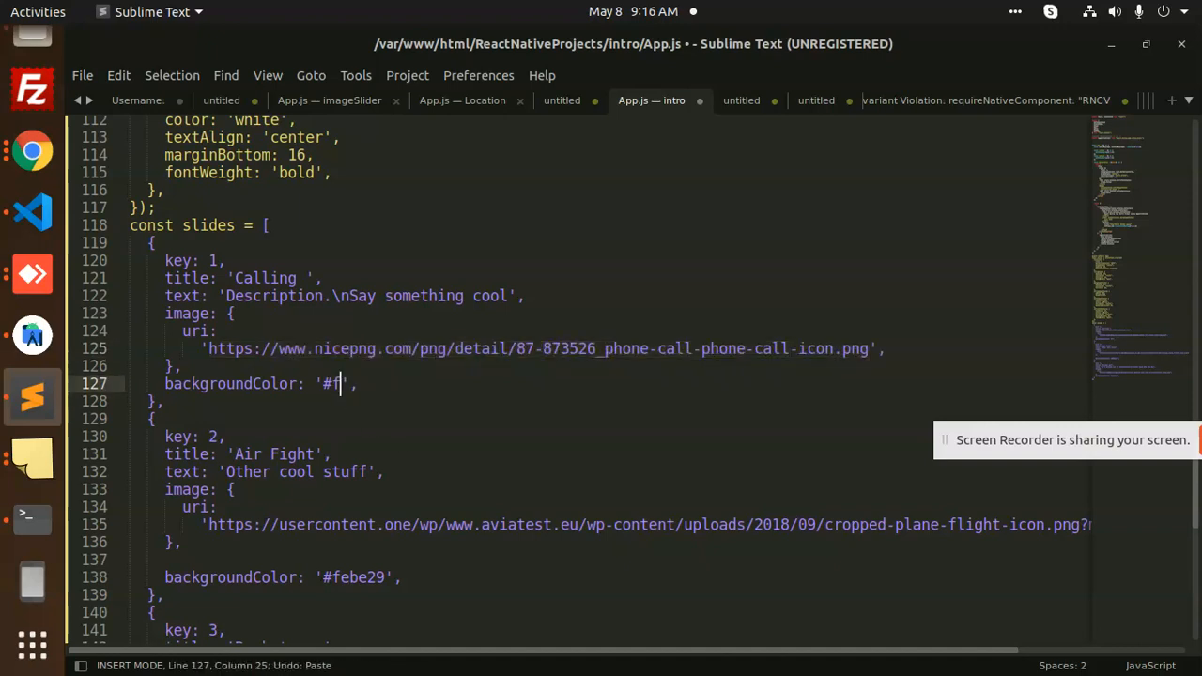
text(ff)
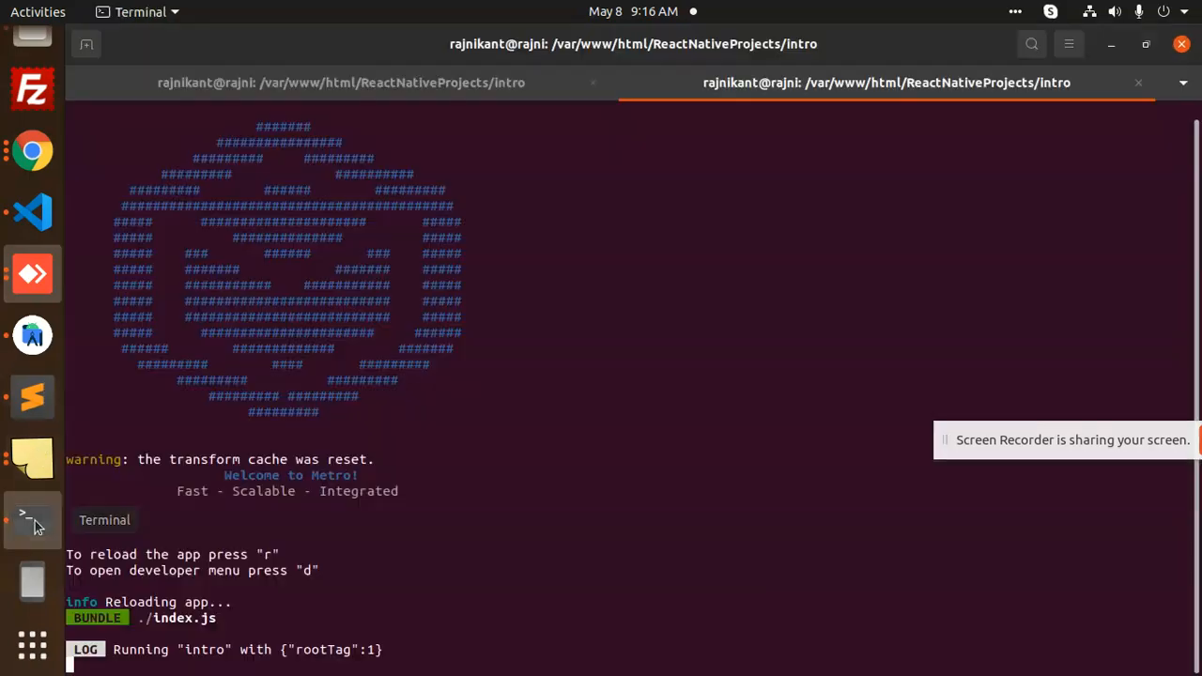
Replay the intro slider on the phone and advance through Calling, Air Fight and Rocket guy slides.
click(32, 210)
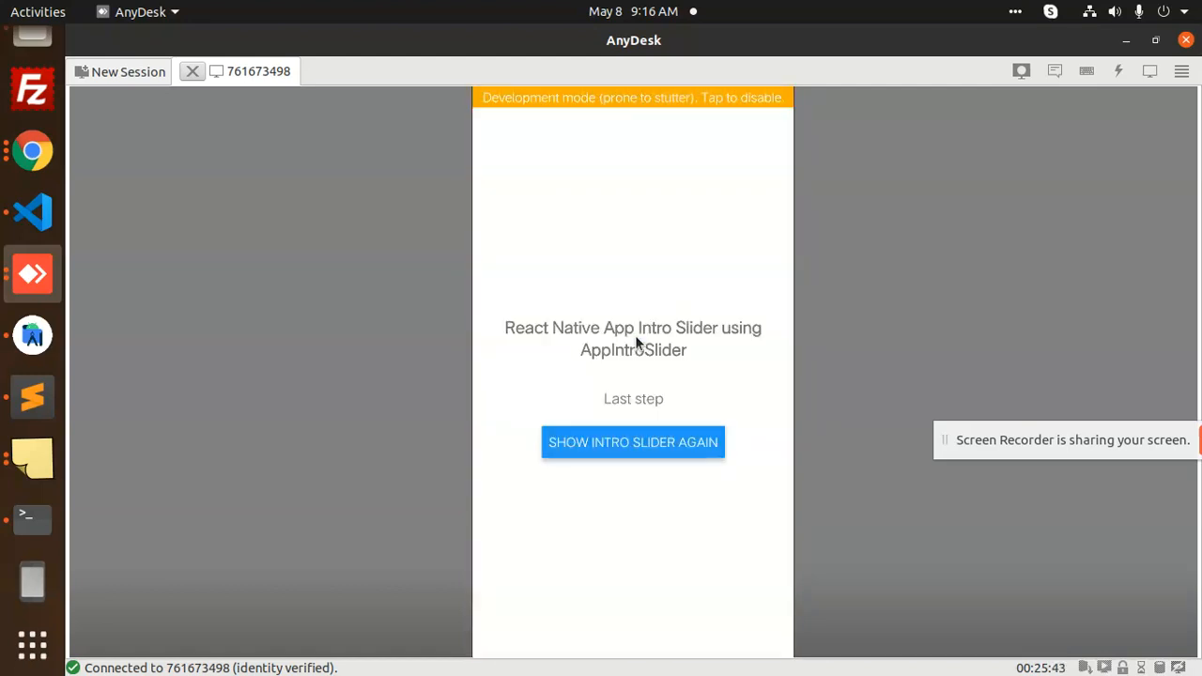
click(633, 443)
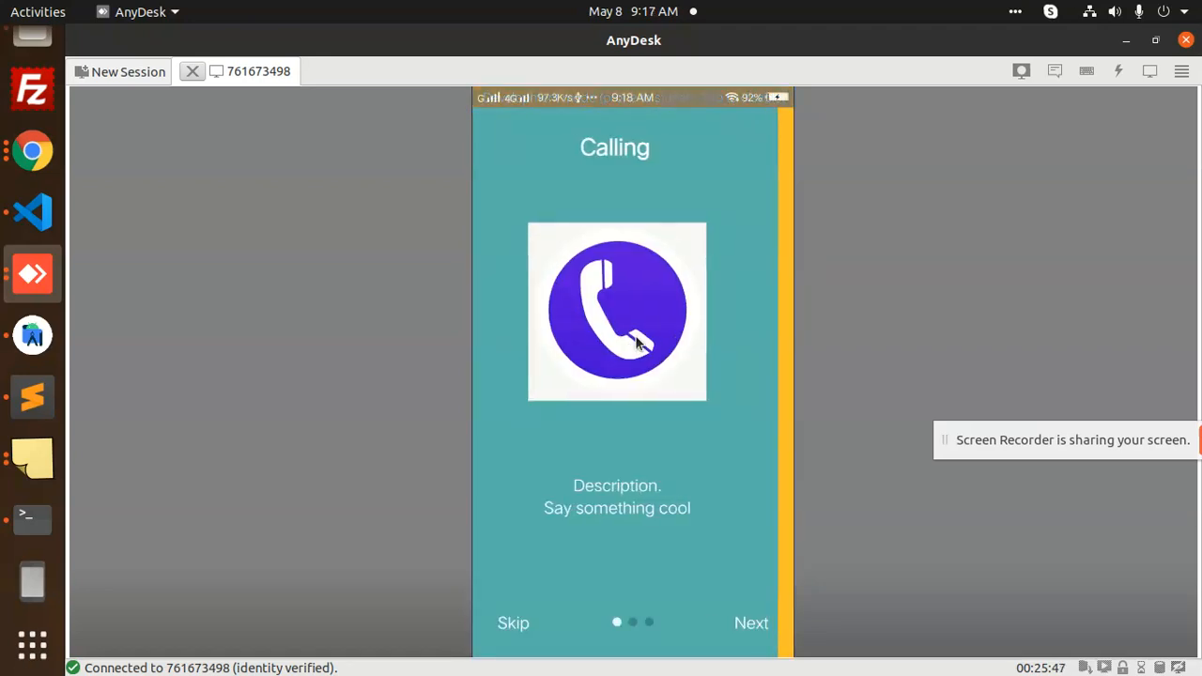
click(751, 623)
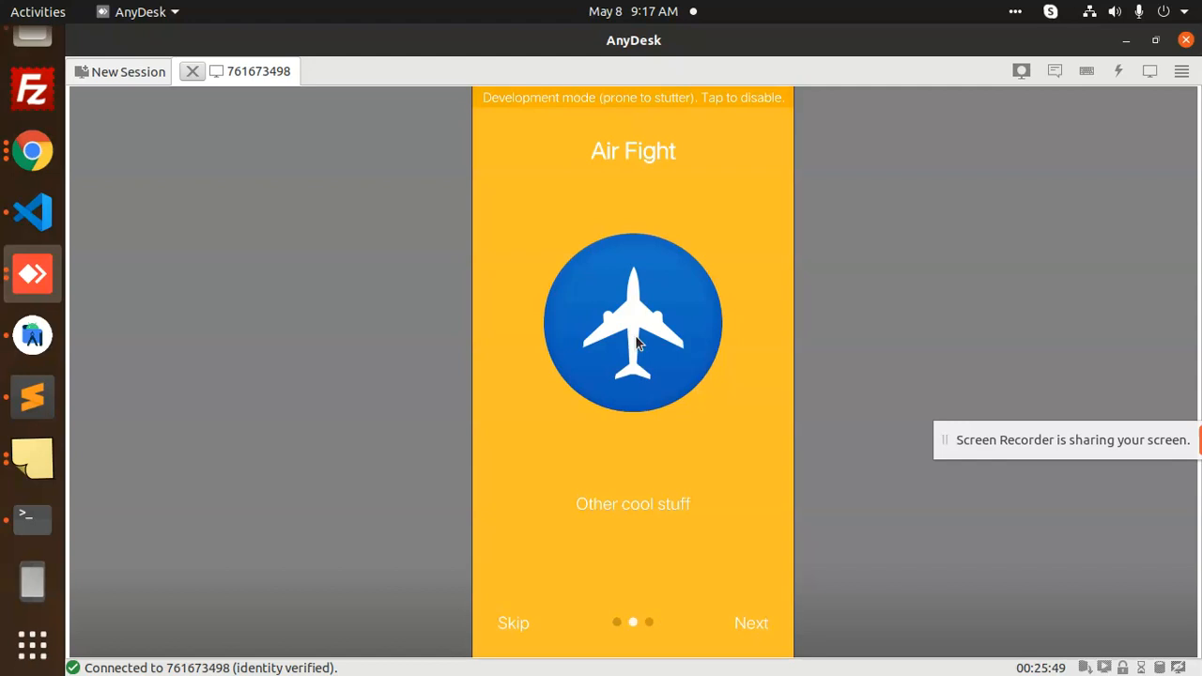
click(751, 623)
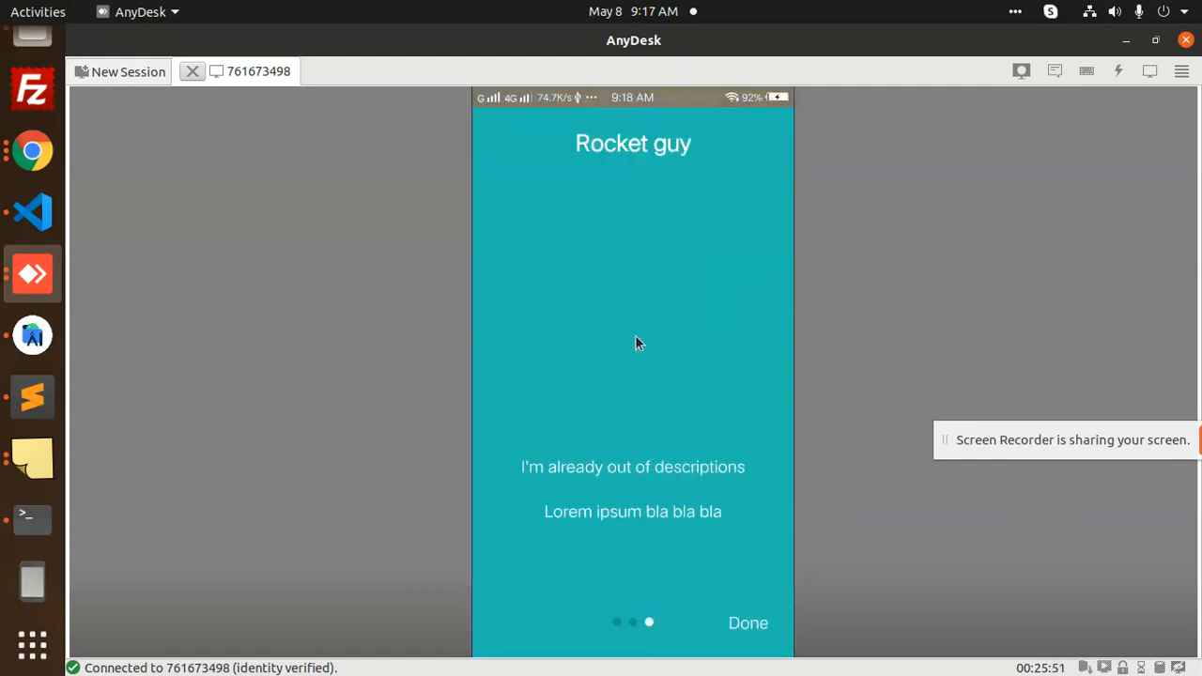